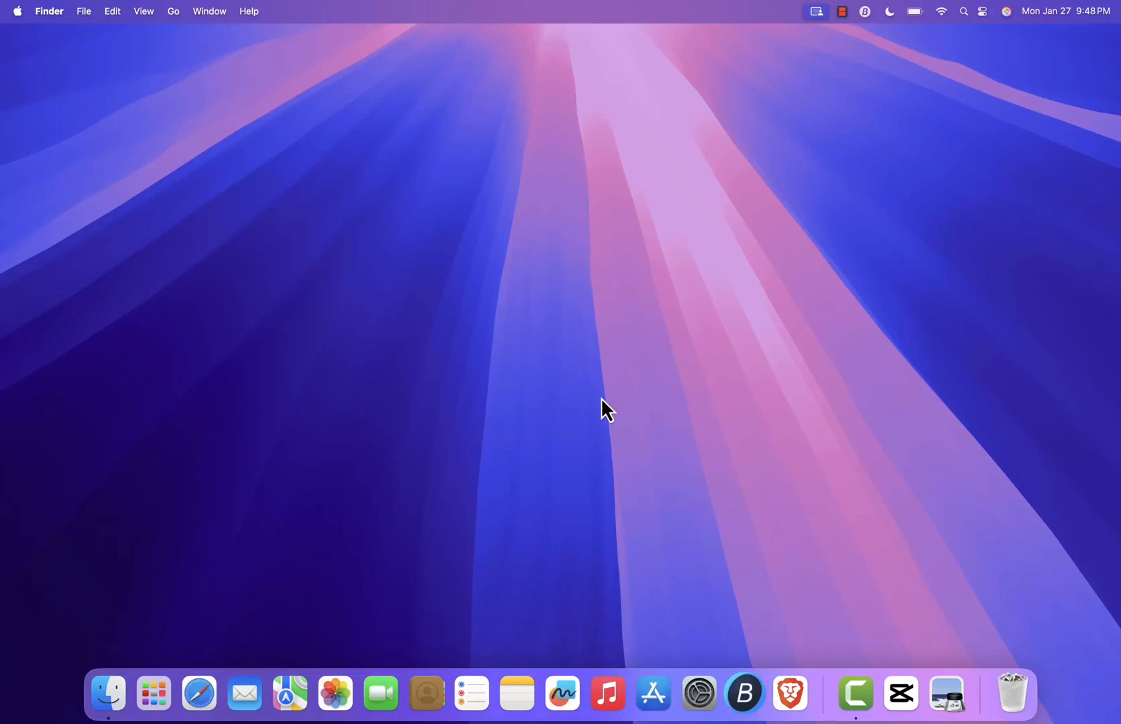
mouse_move(622, 354)
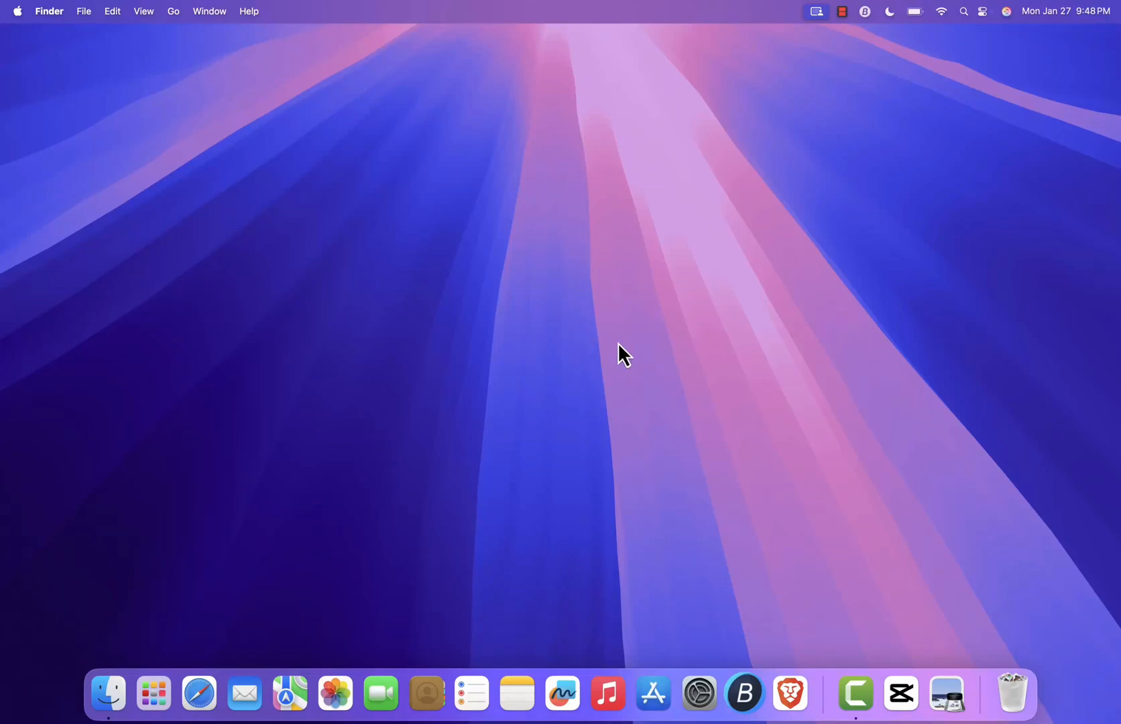
mouse_move(549, 301)
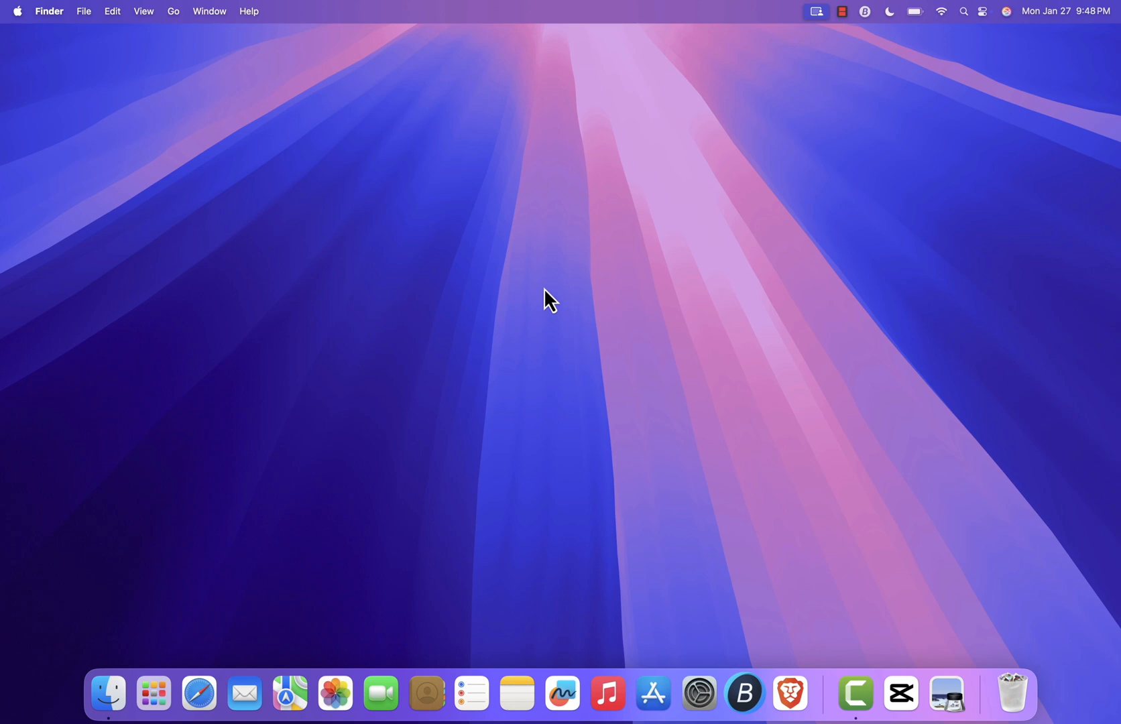
mouse_move(624, 359)
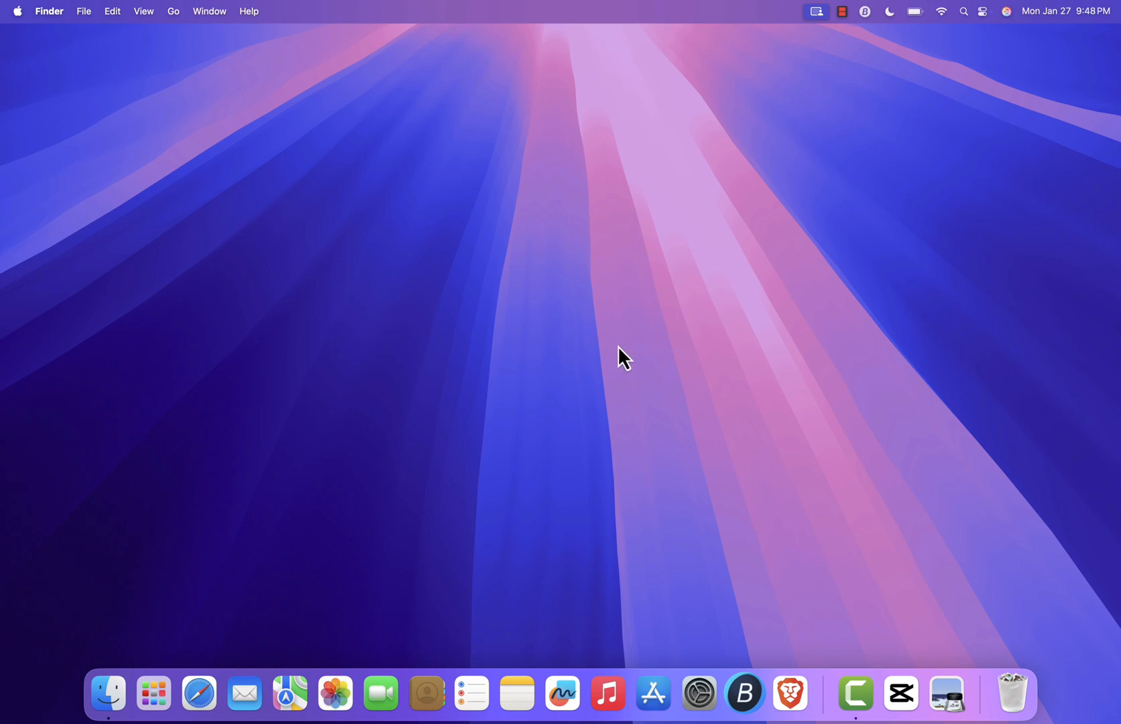
mouse_move(517, 293)
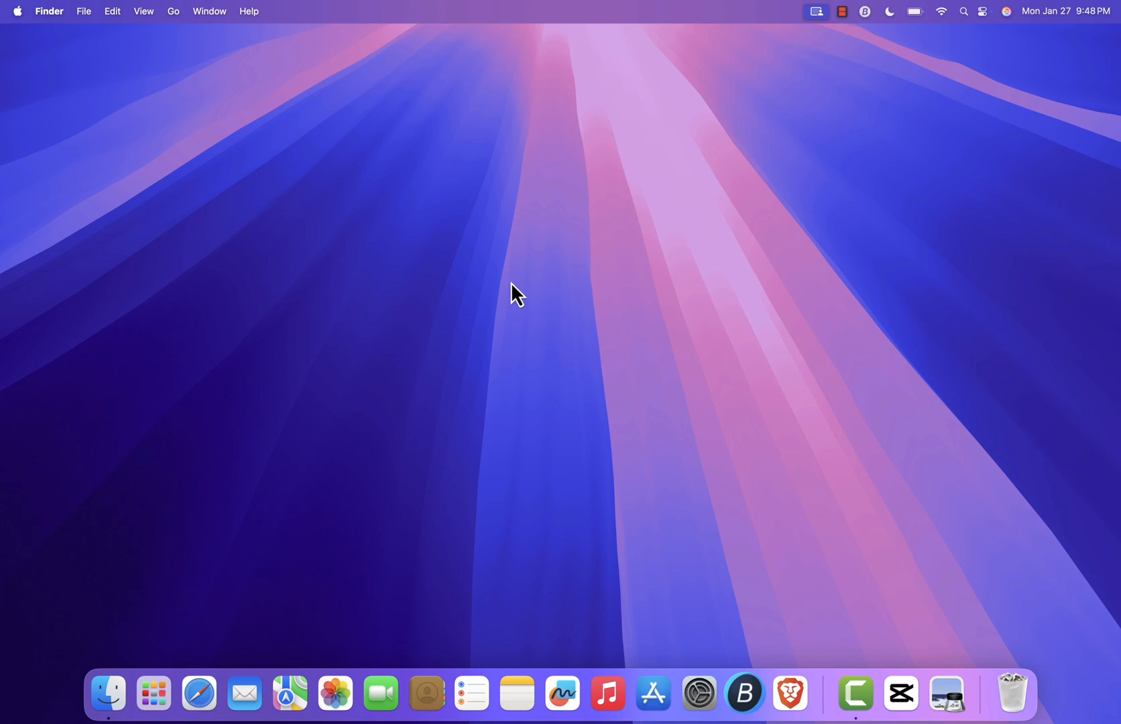
mouse_move(578, 327)
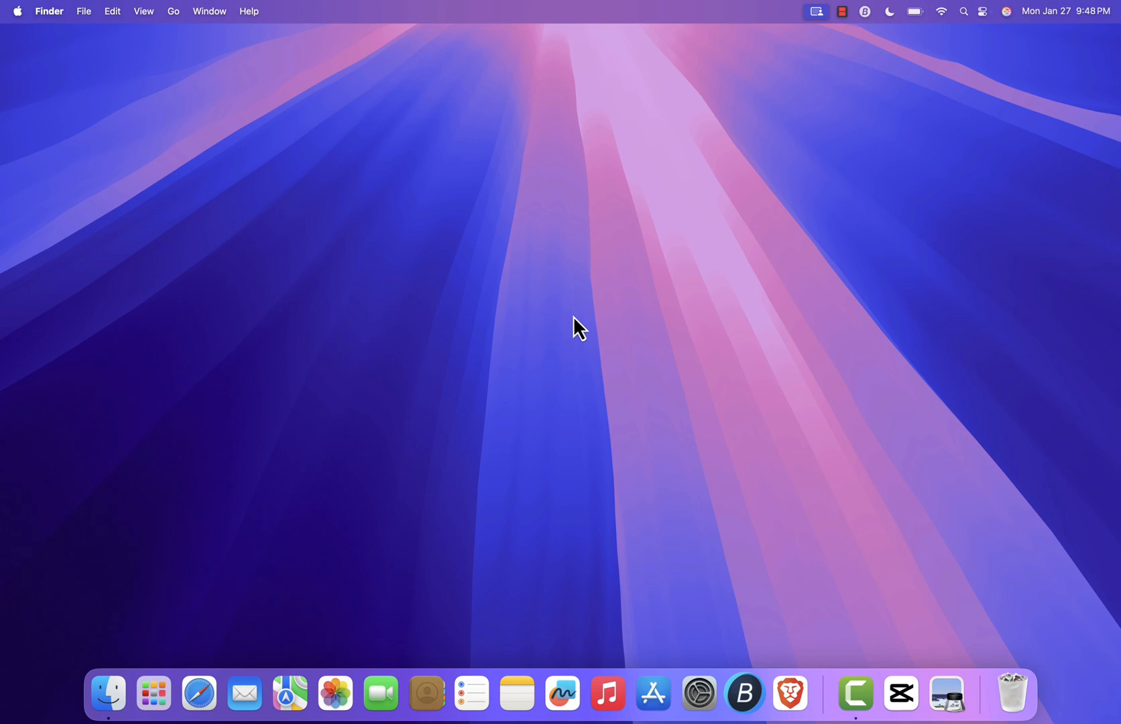
mouse_move(525, 355)
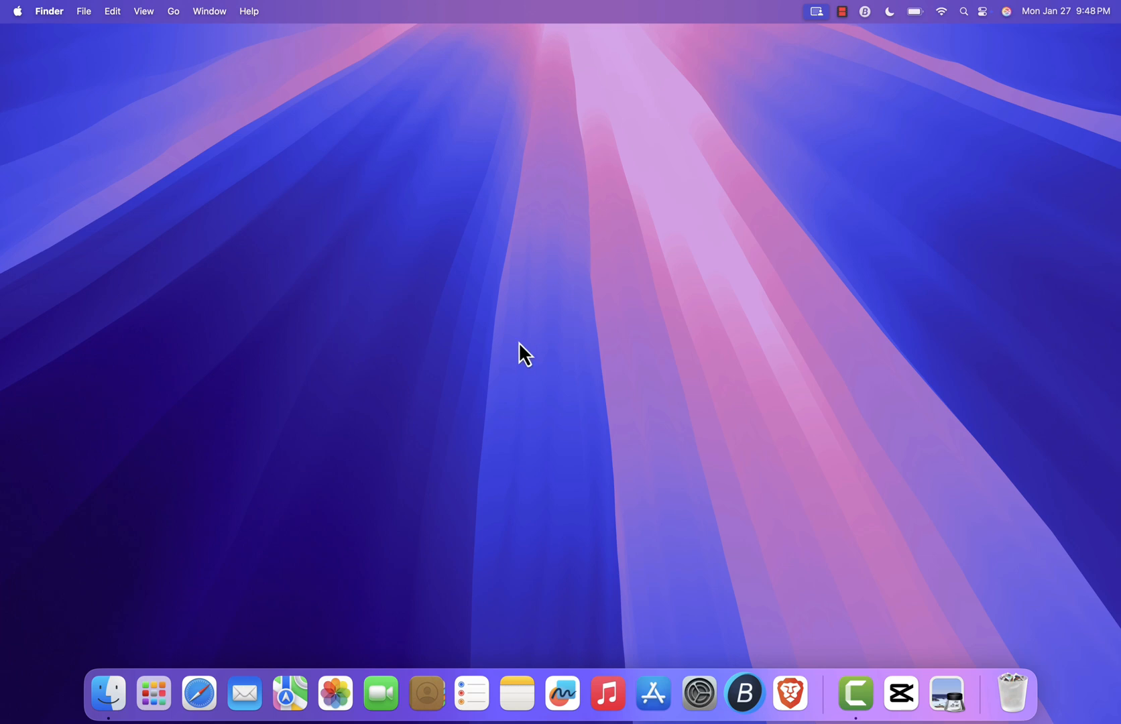
mouse_move(580, 324)
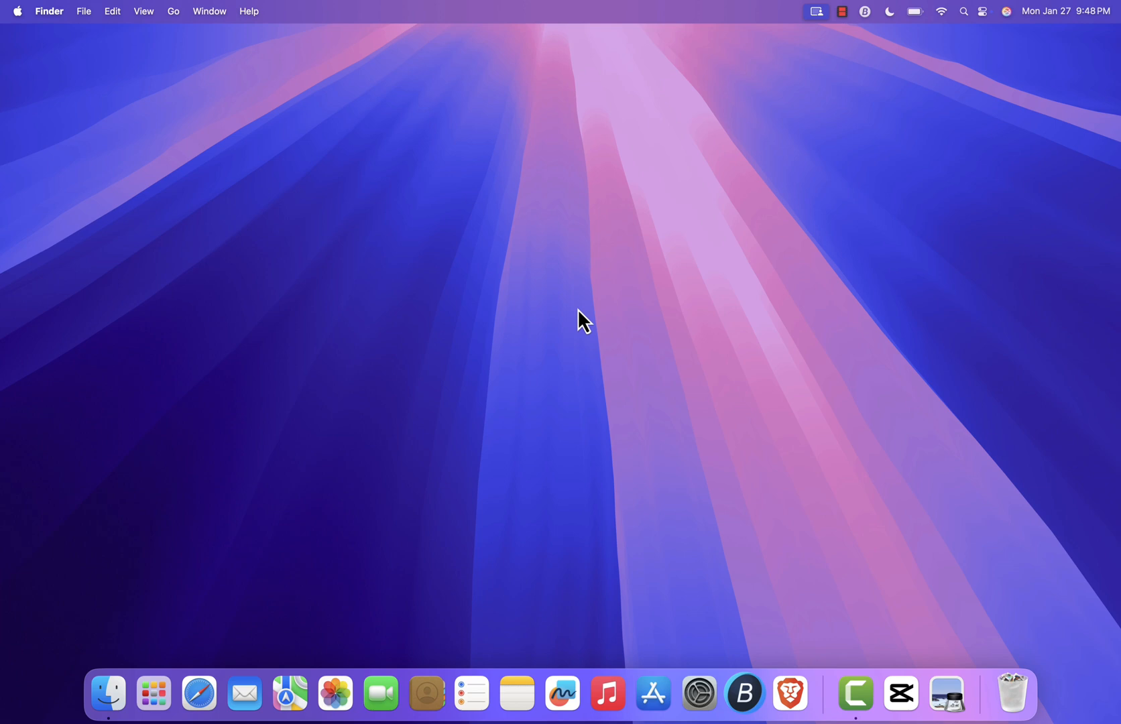
mouse_move(789, 694)
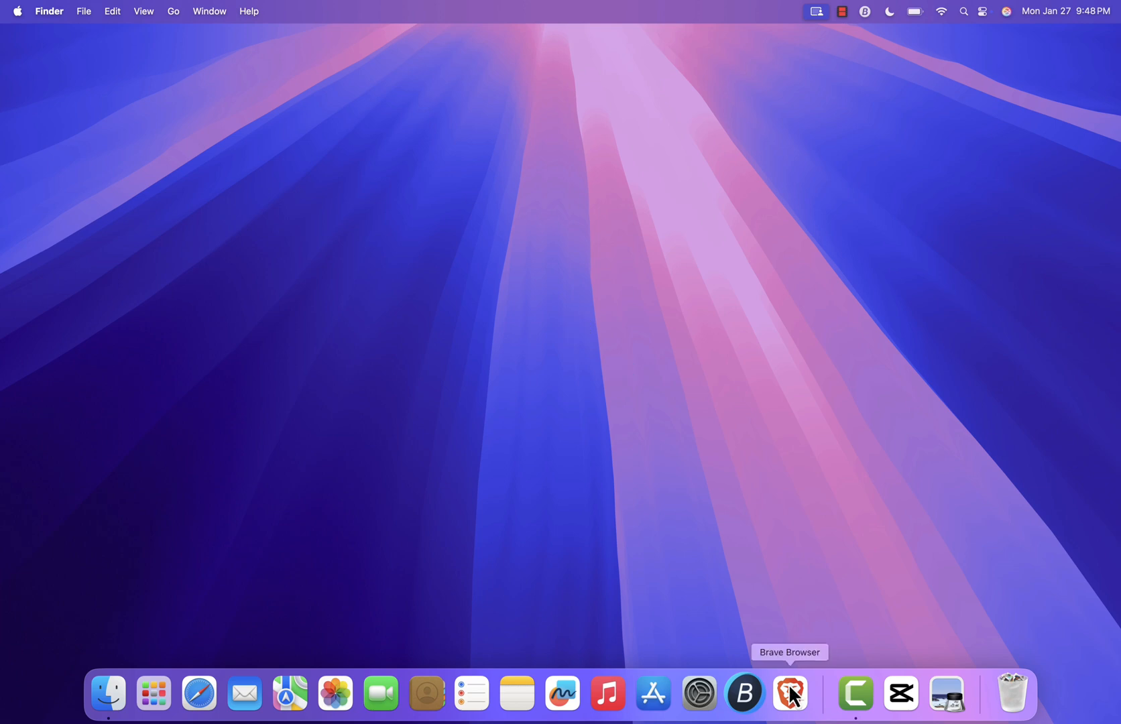
Step: Launch Brave and run a Google search for 'Audacity'
left_click(789, 693)
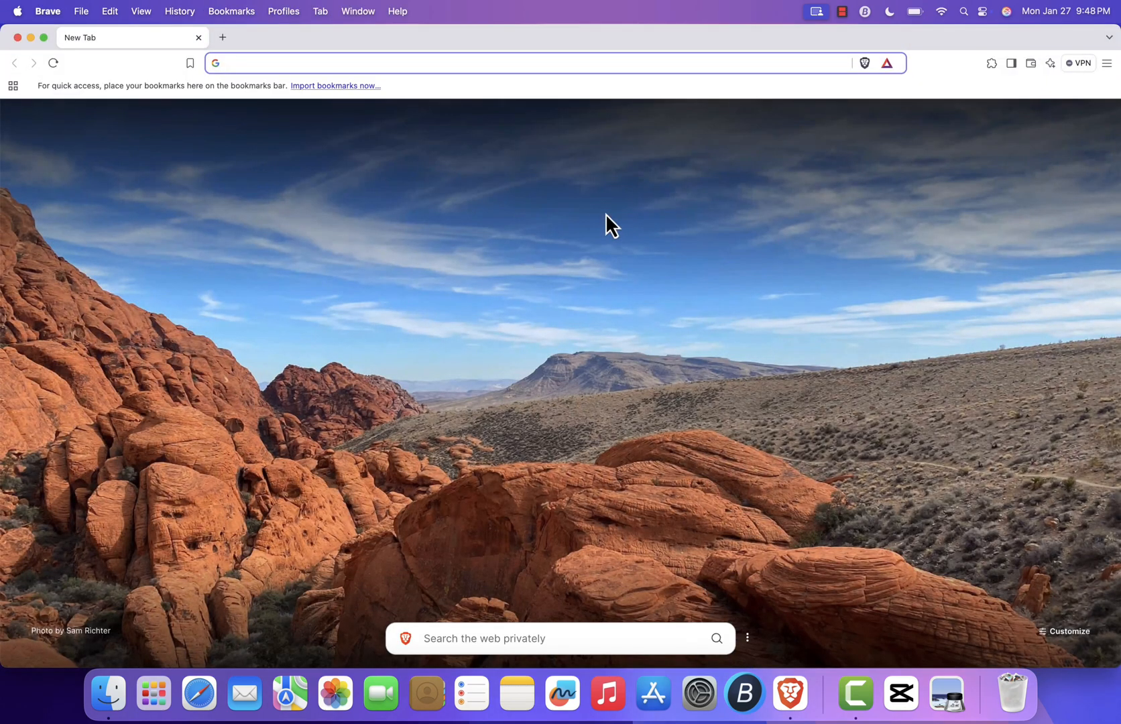
type("Audacity")
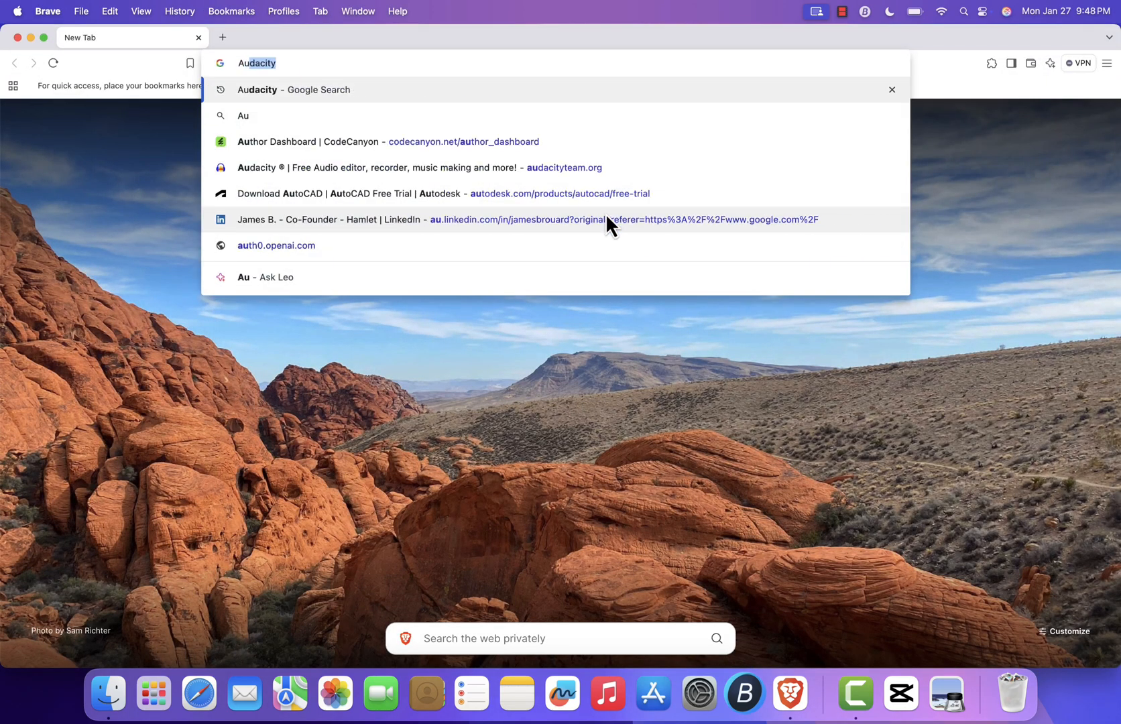
left_click(293, 89)
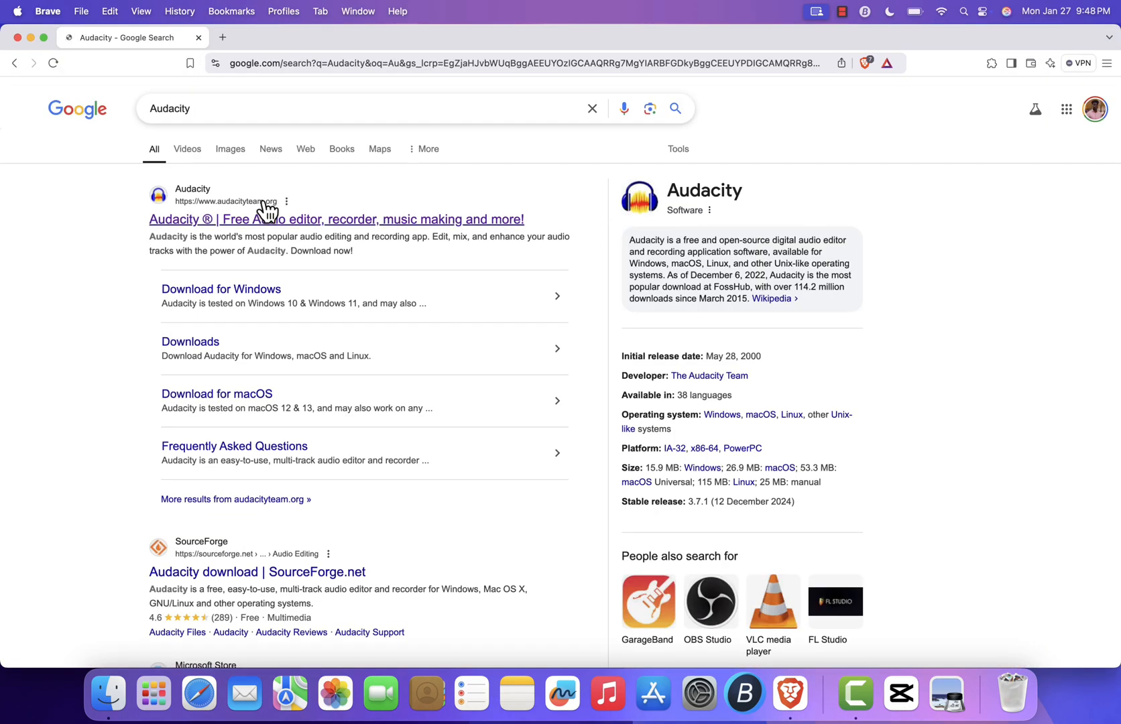
Step: Open audacityteam.org and choose 'Download without Muse Hub' for the macOS 3.7.1 installer
left_click(335, 220)
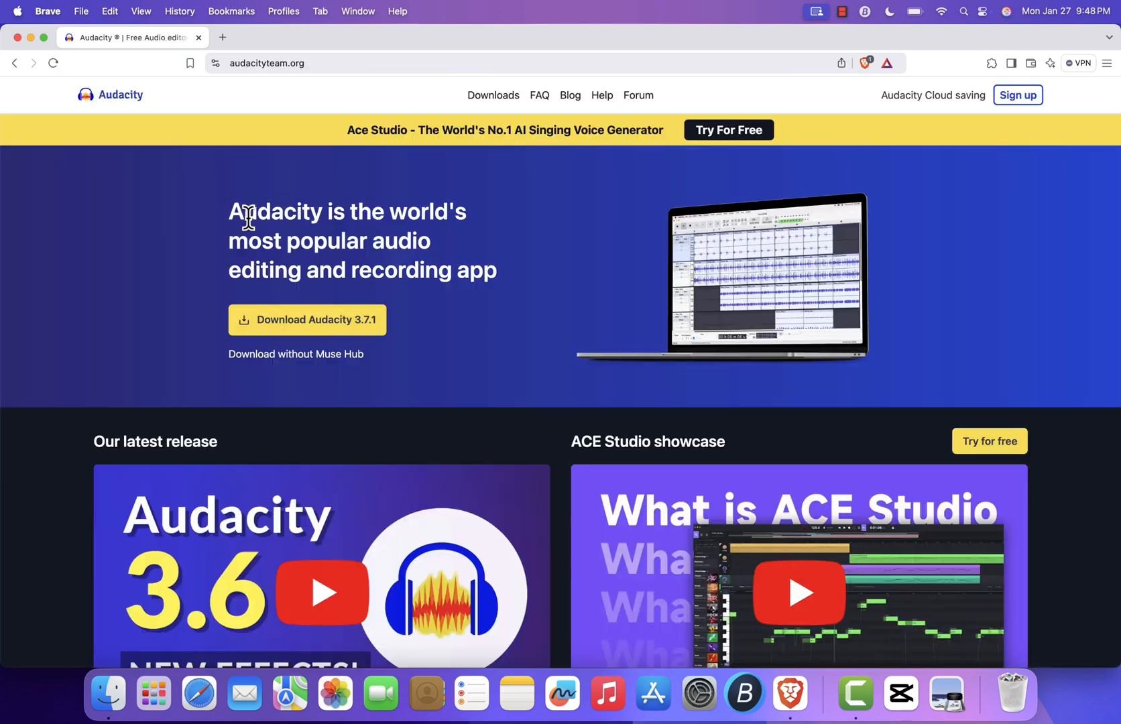
left_click(286, 63)
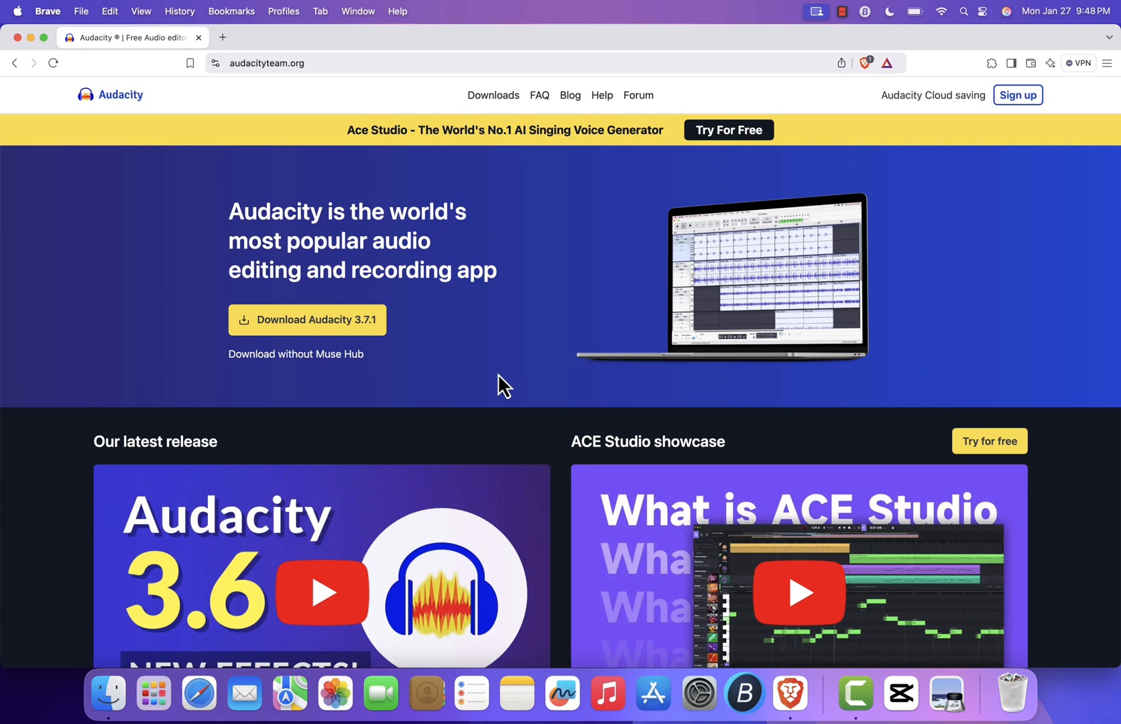
mouse_move(411, 451)
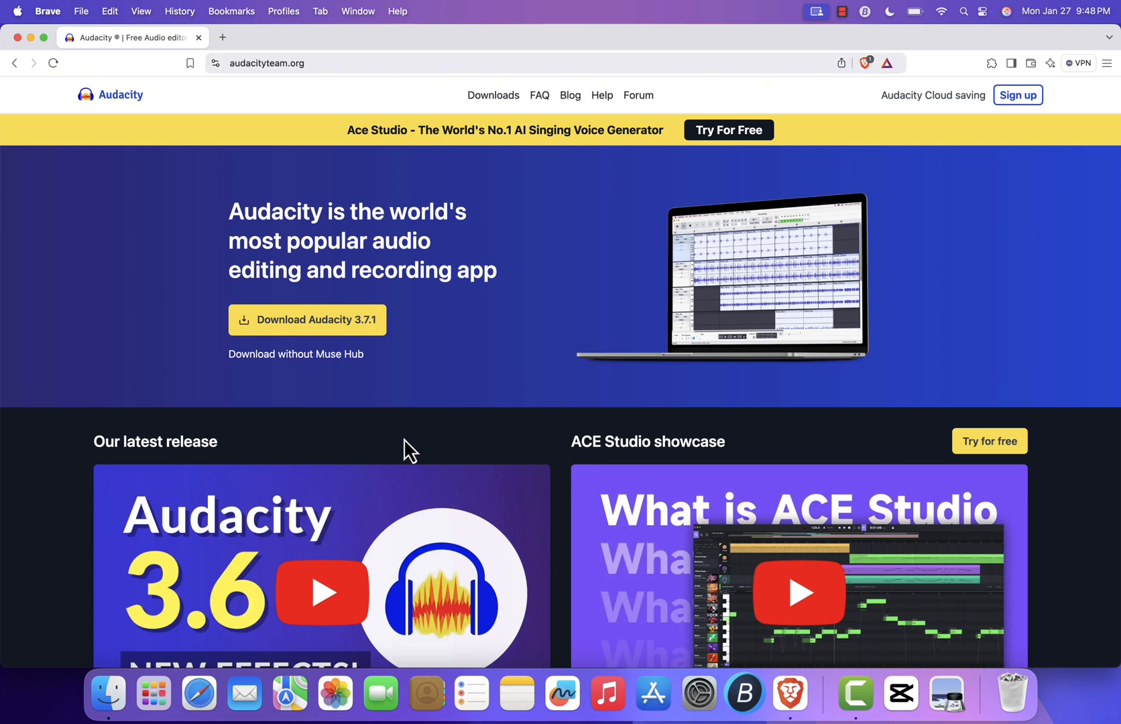
mouse_move(470, 264)
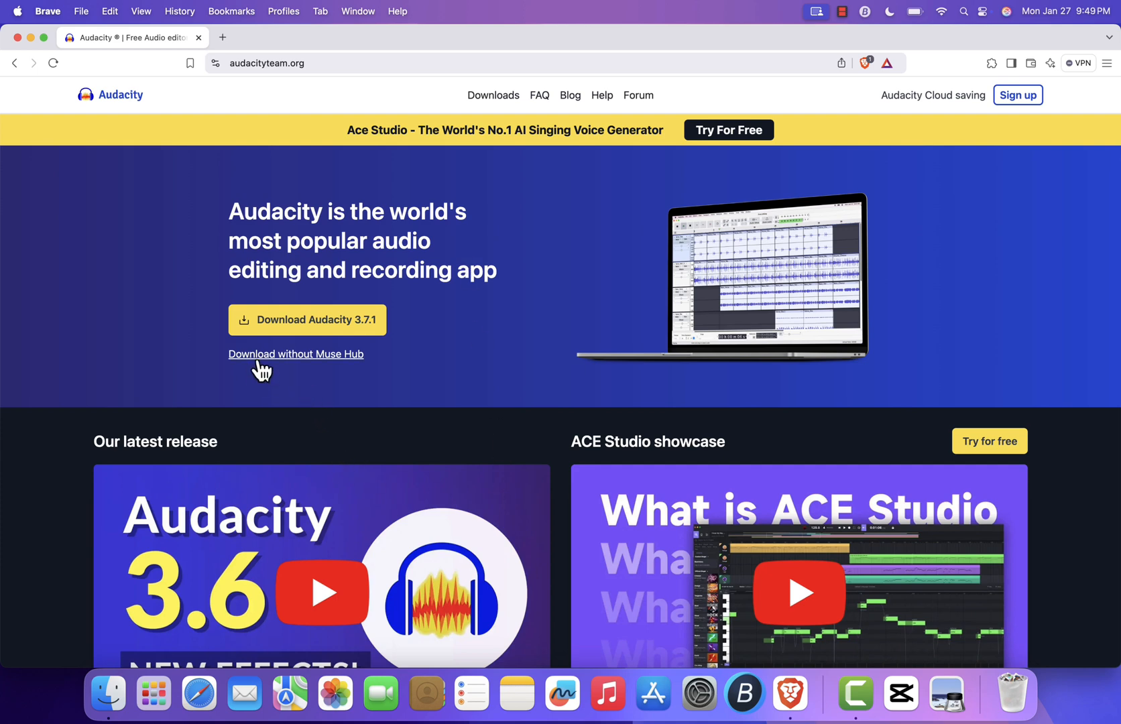
left_click(295, 354)
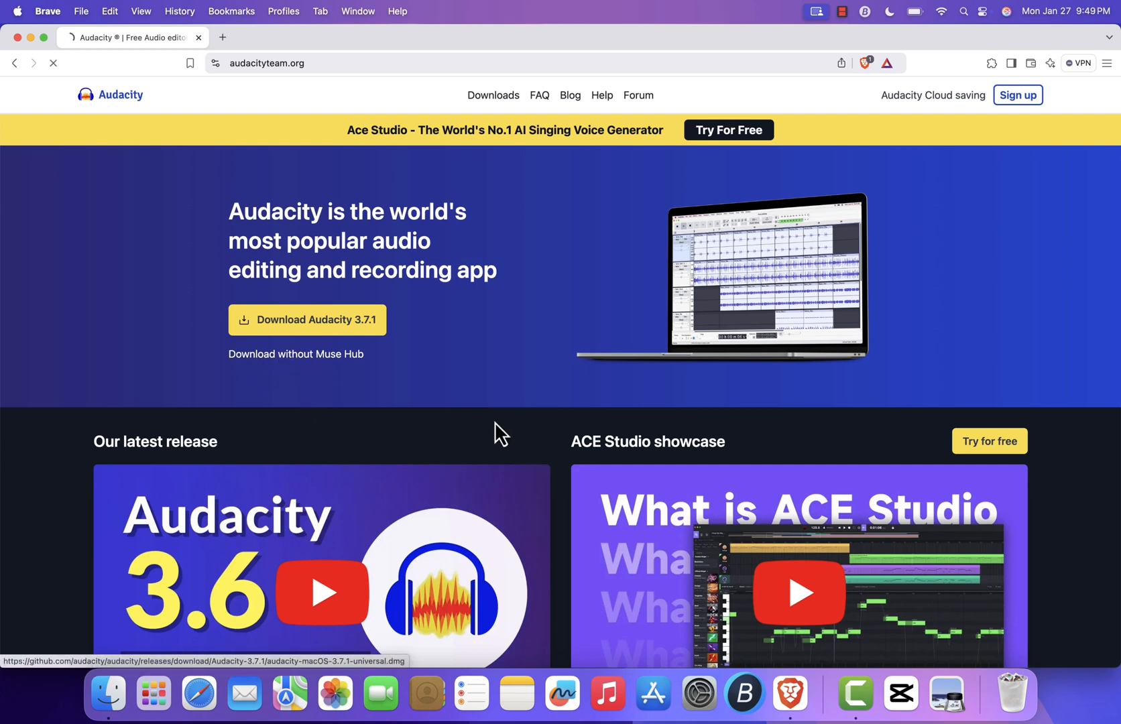
left_click(306, 319)
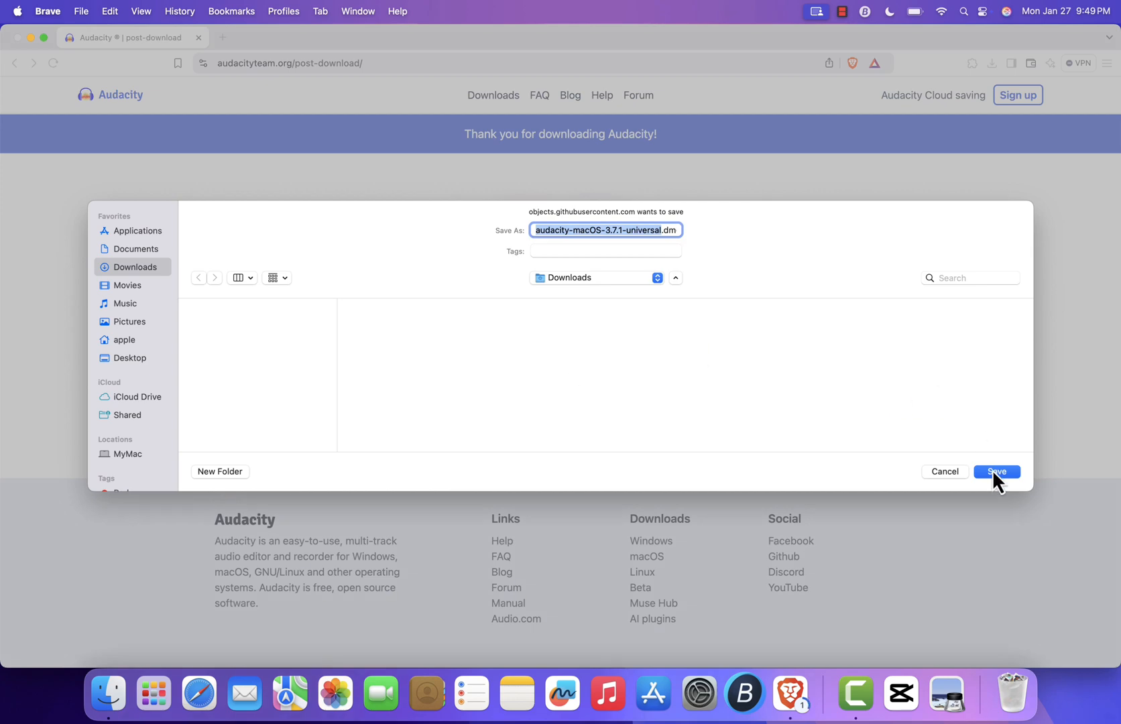
Step: Save the Audacity .dmg to Downloads and confirm the 53.3 MB download finished
left_click(995, 471)
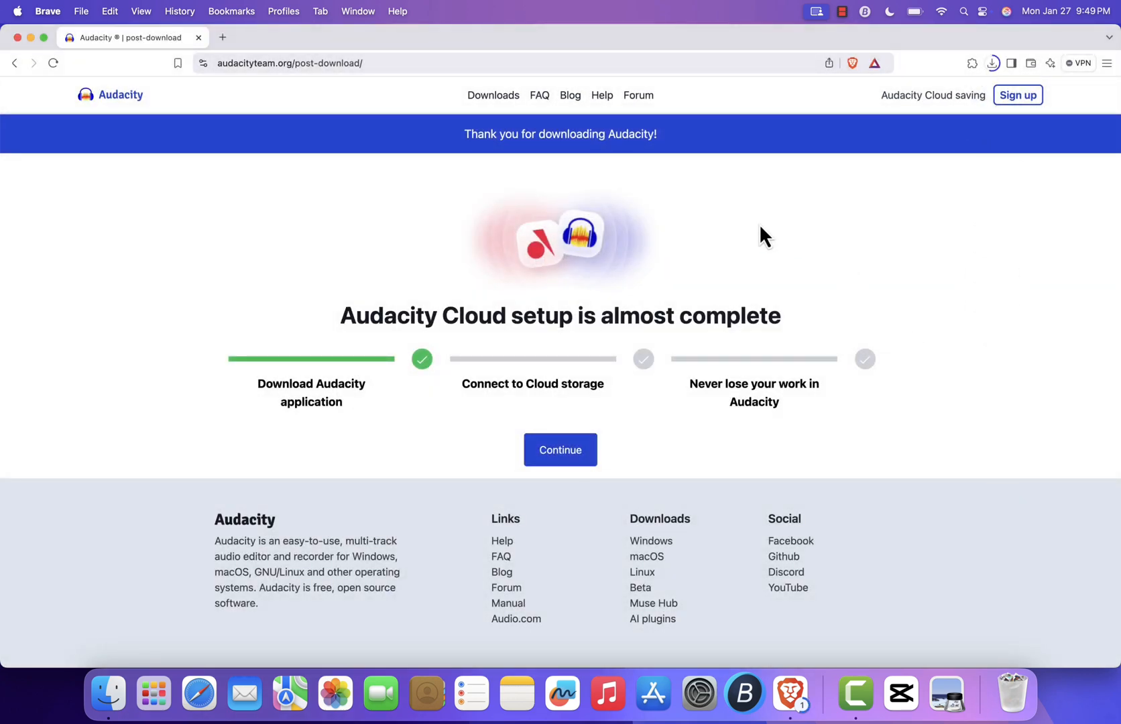
mouse_move(668, 222)
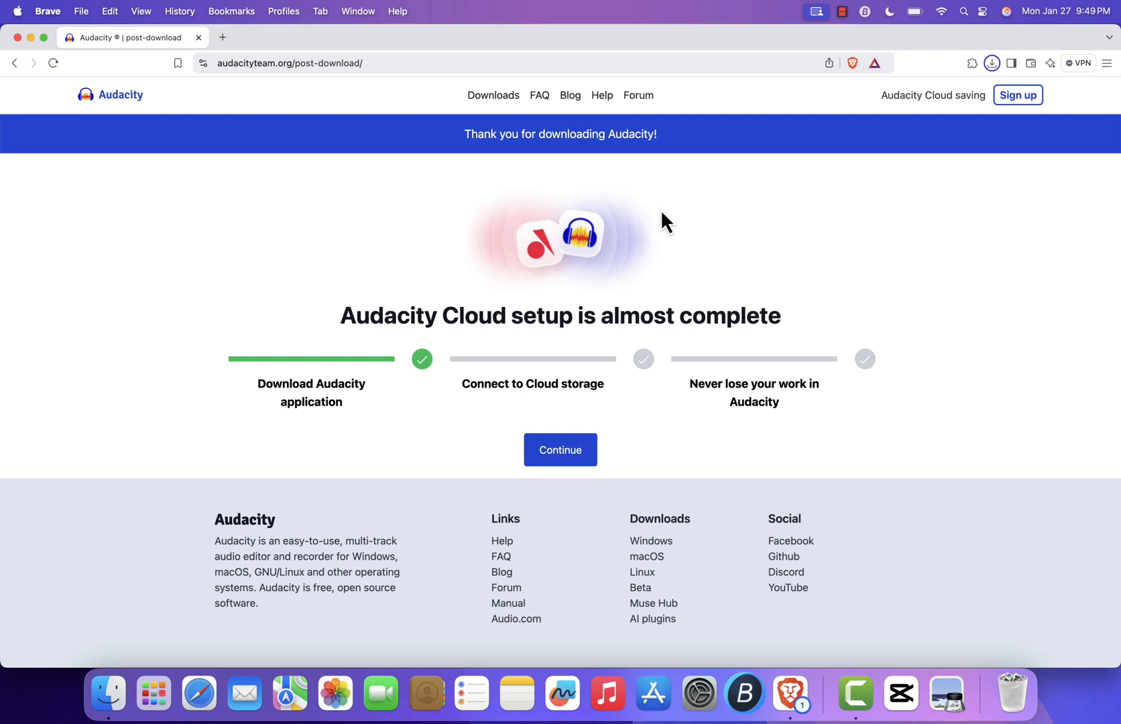
left_click(992, 63)
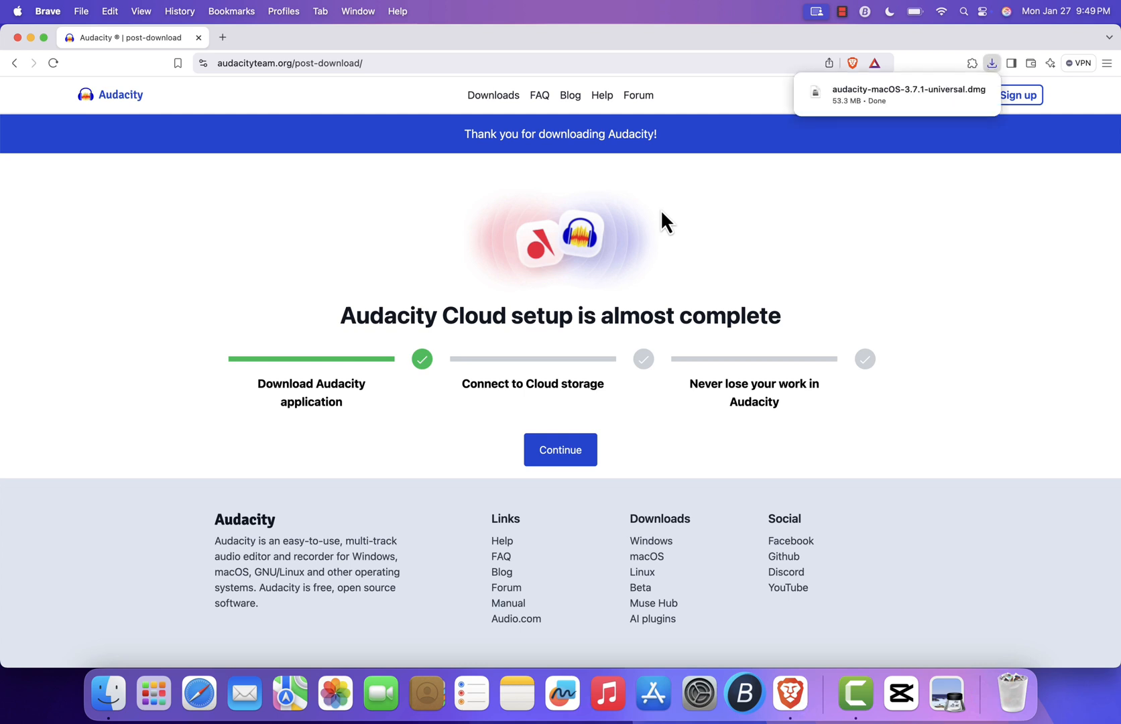
mouse_move(948, 165)
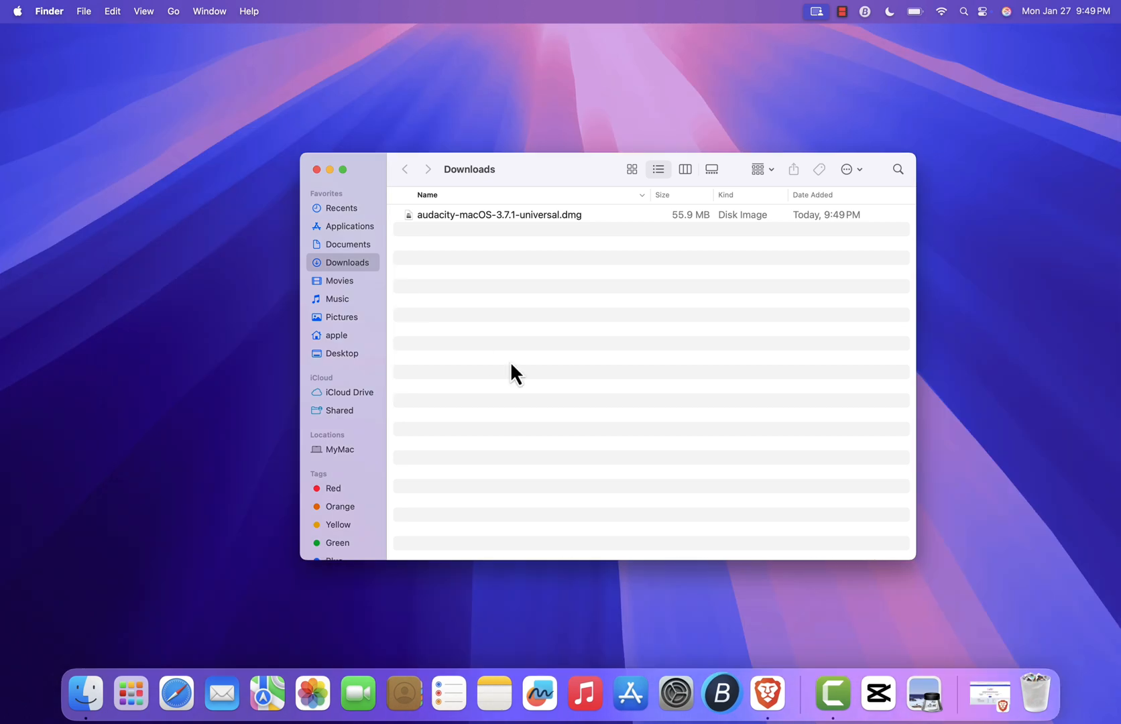
Step: Open the downloaded Audacity disk image, then close its installer window
left_click(499, 214)
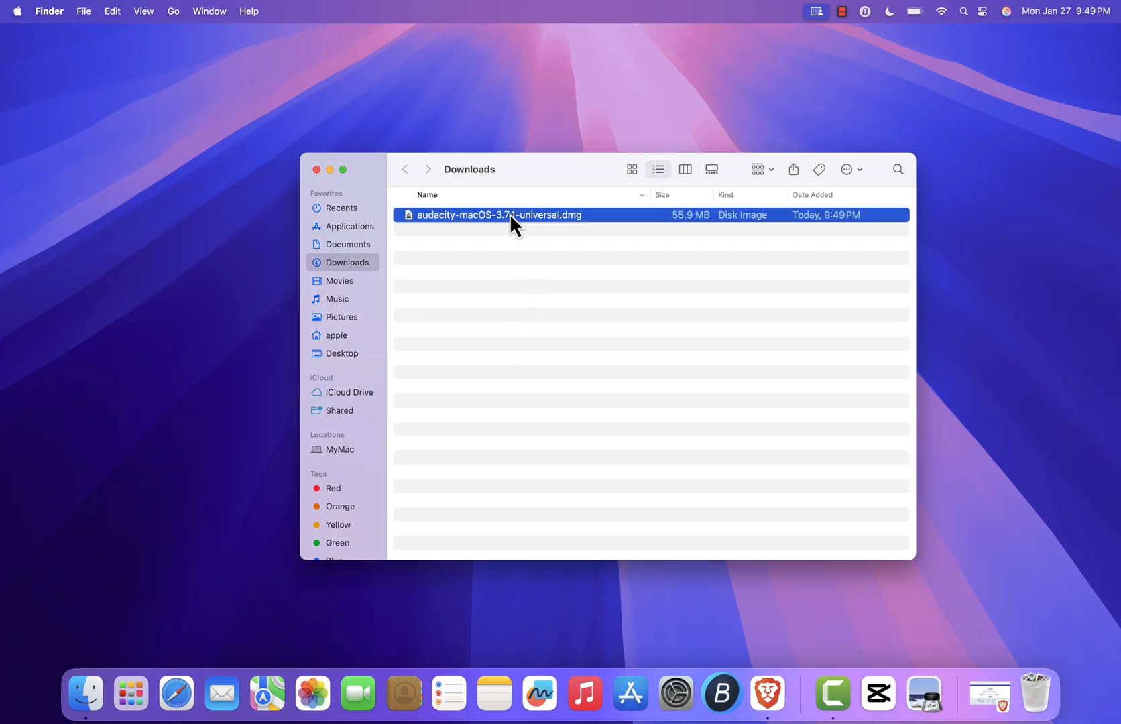
double_click(498, 215)
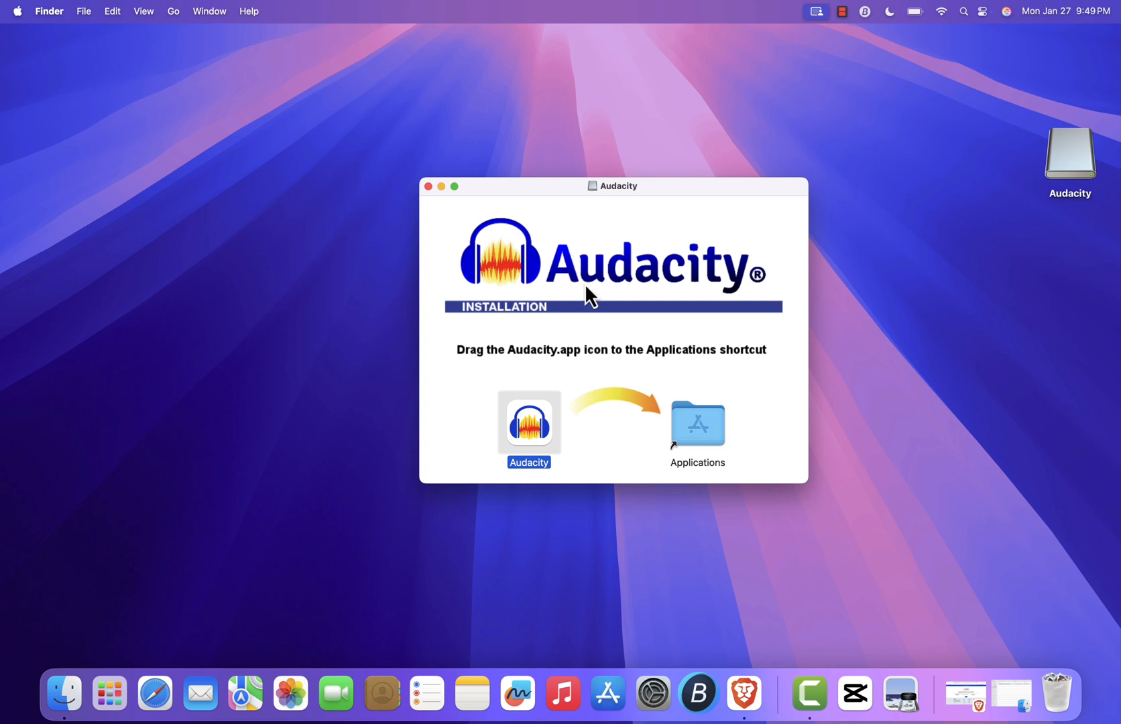
mouse_move(656, 318)
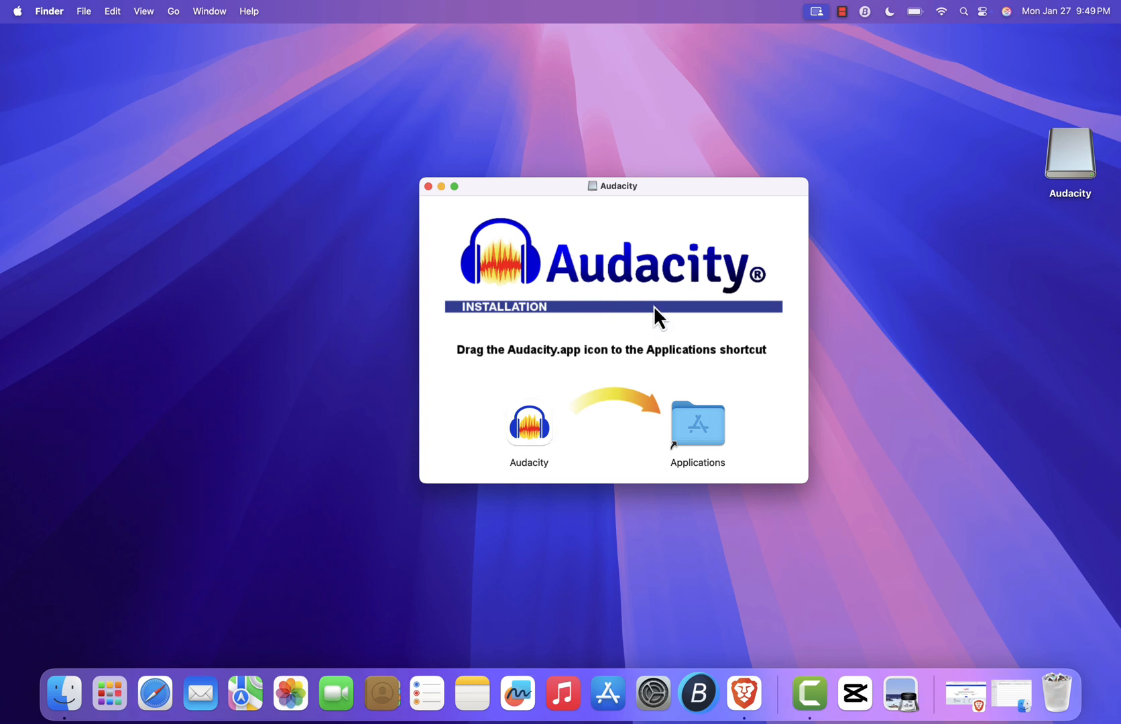
mouse_move(600, 289)
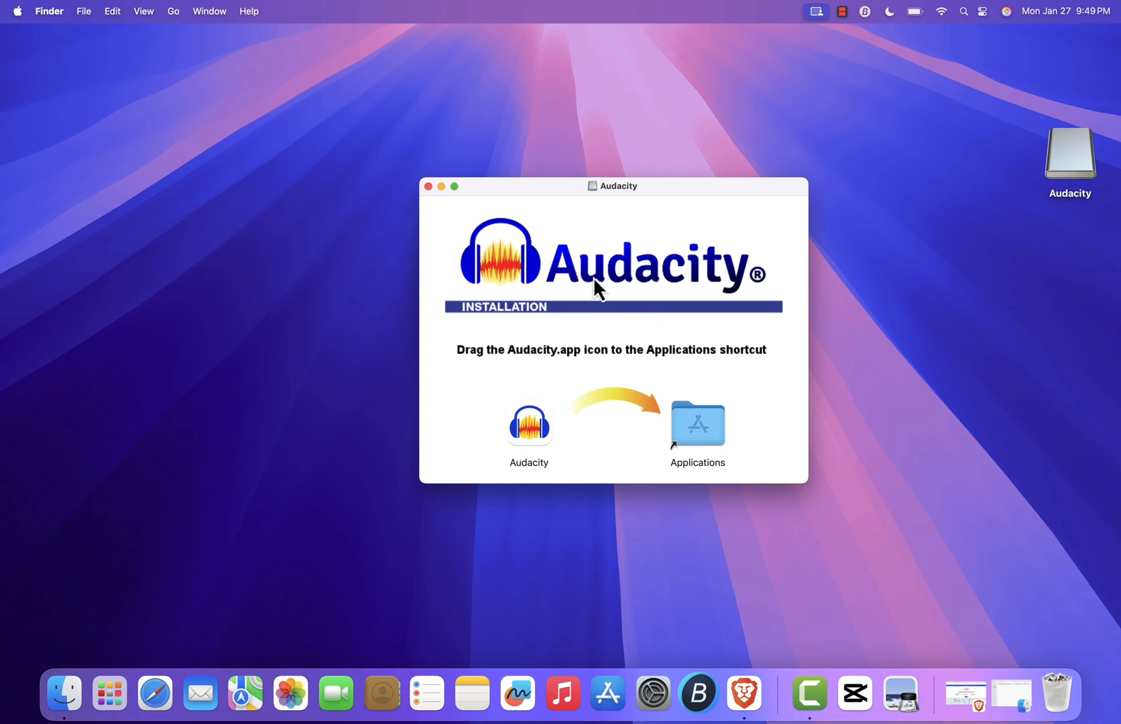
mouse_move(476, 236)
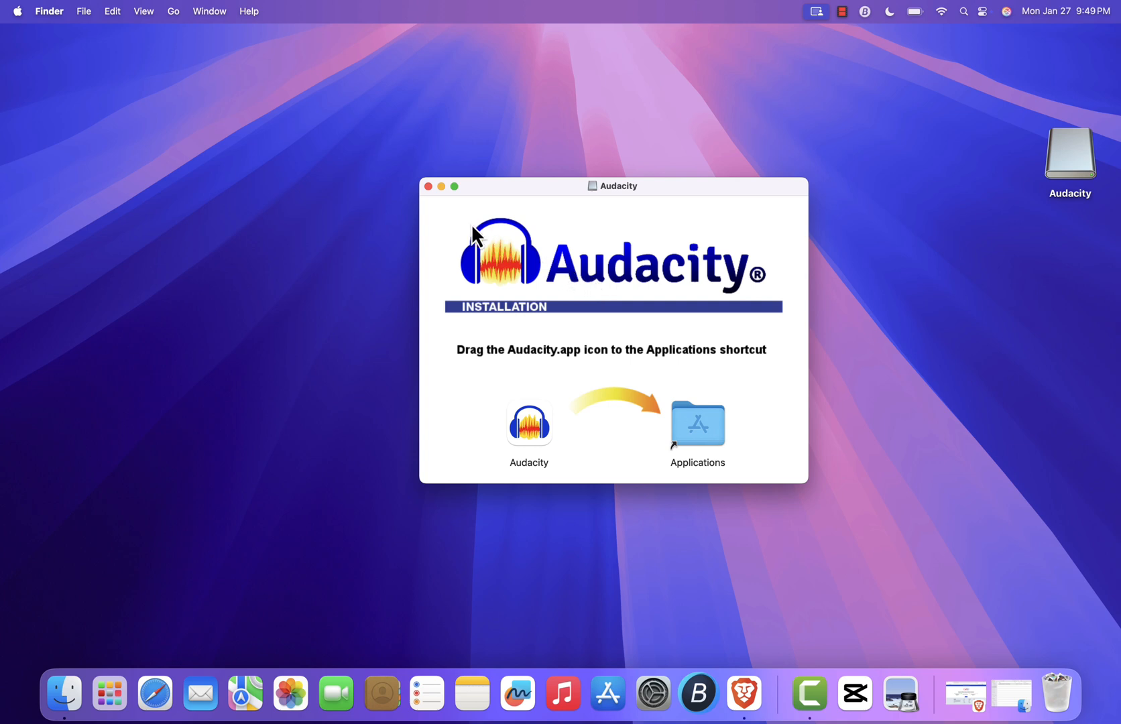
left_click(429, 186)
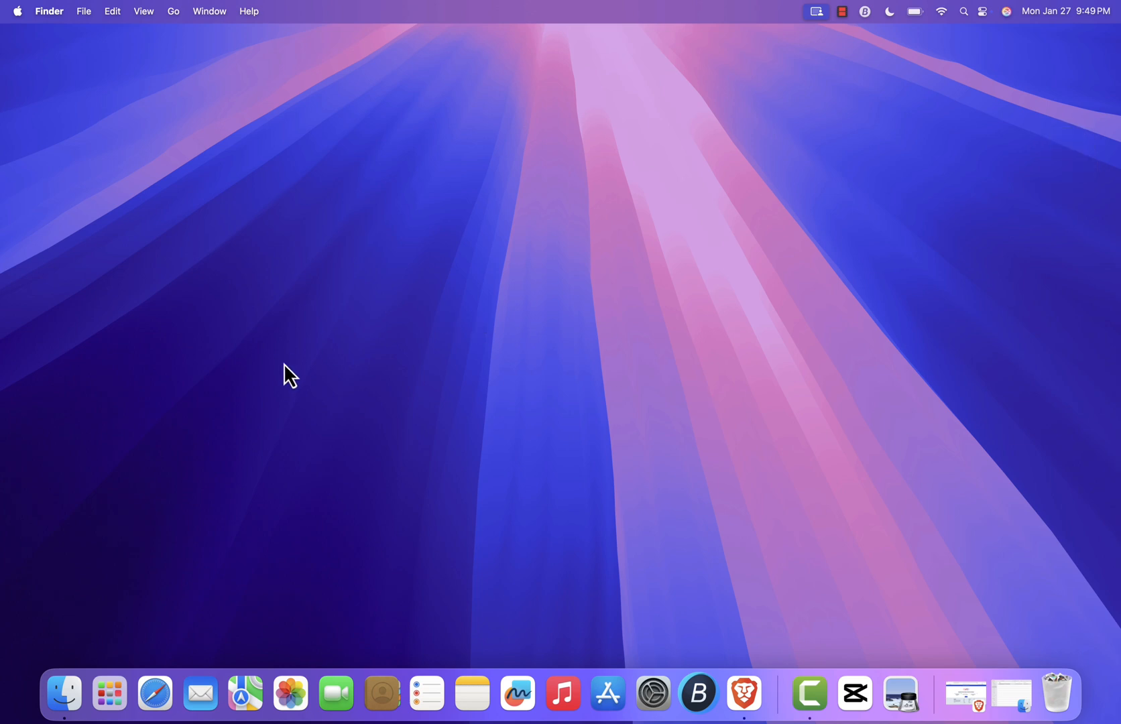
mouse_move(539, 276)
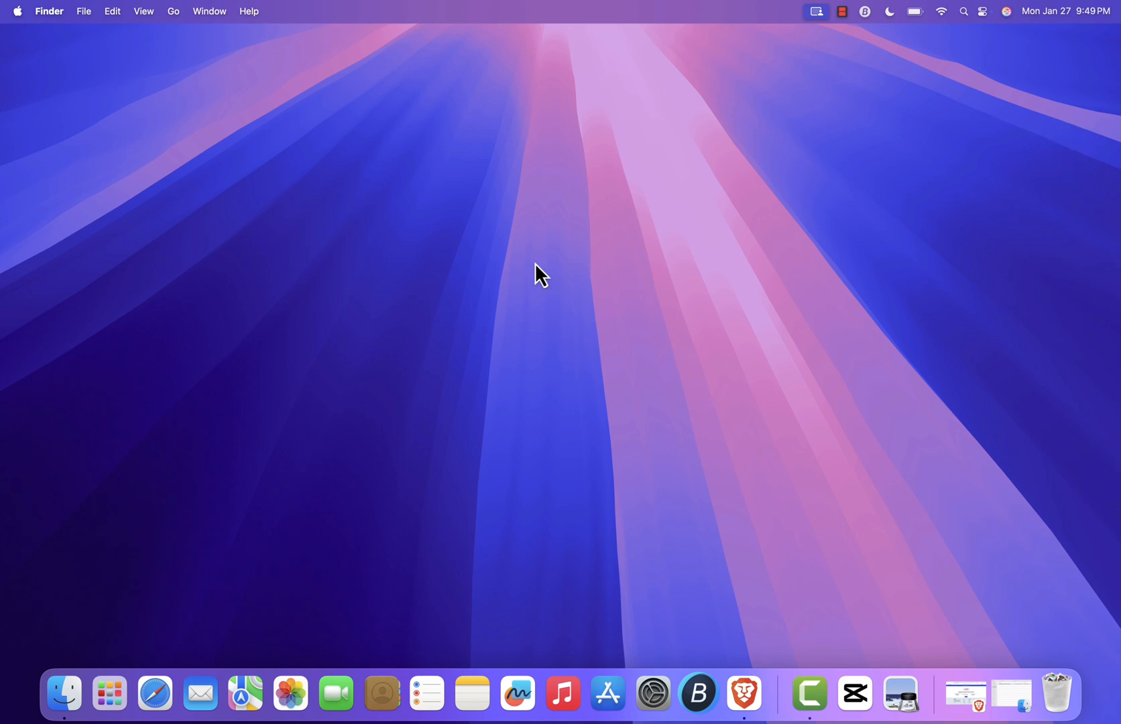
Step: Start Audacity from Launchpad, allow opening and microphone access, and dismiss the Welcome dialog
left_click(109, 693)
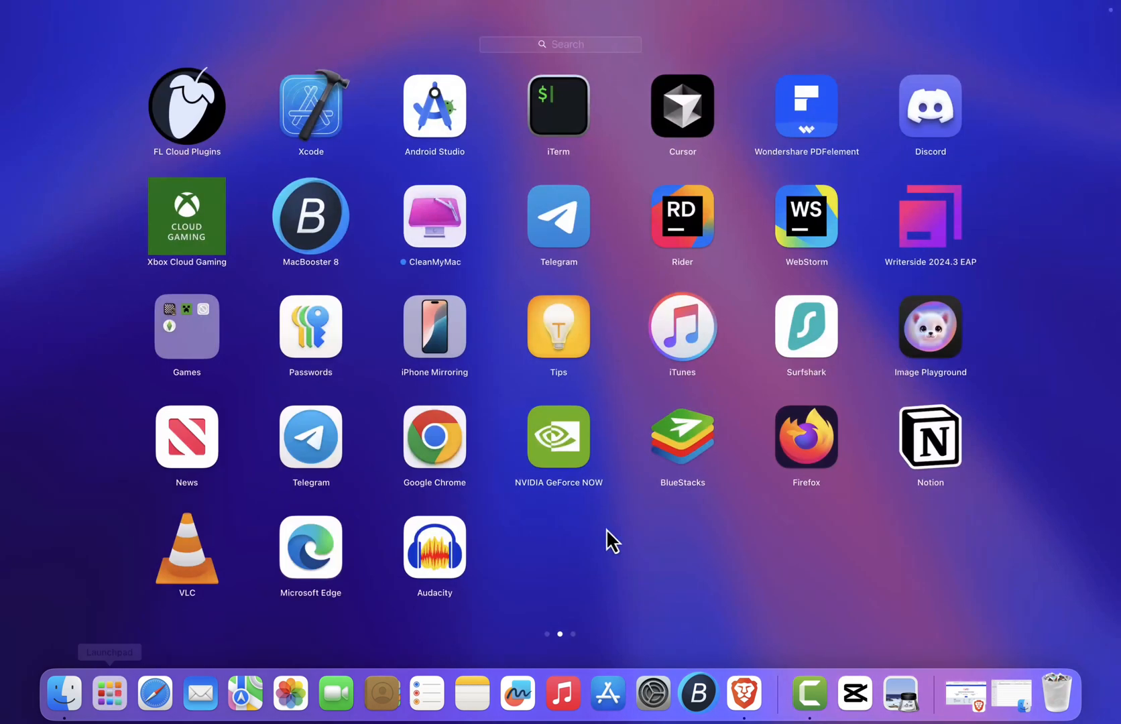
mouse_move(493, 564)
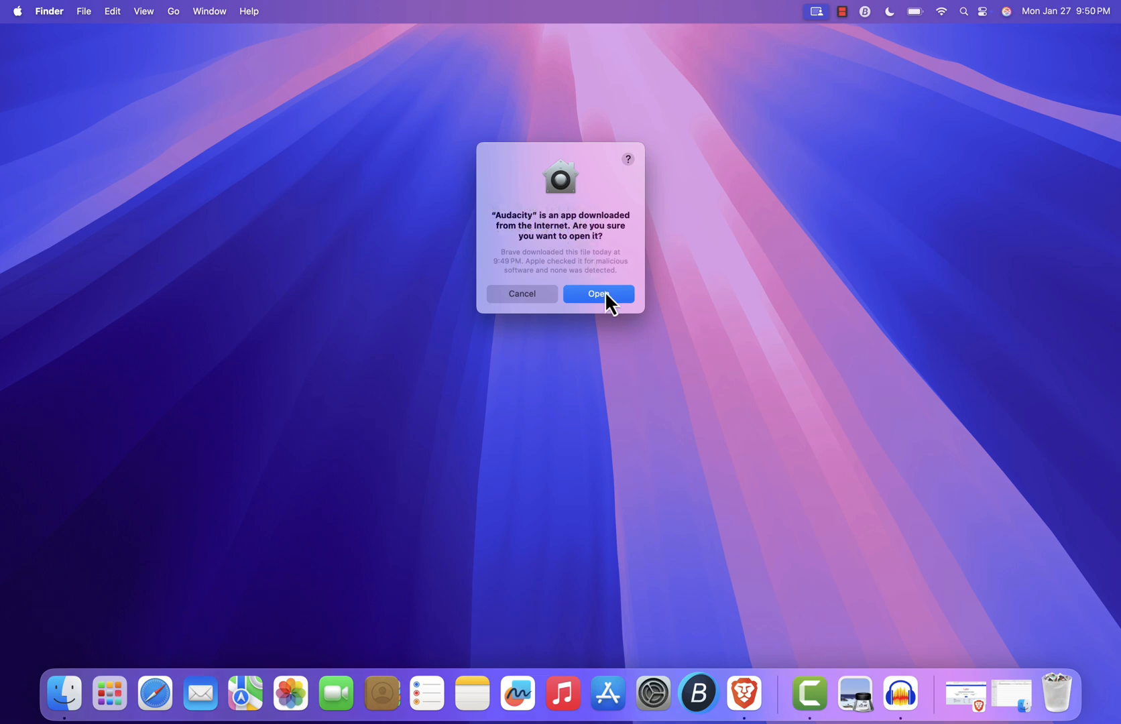
left_click(599, 293)
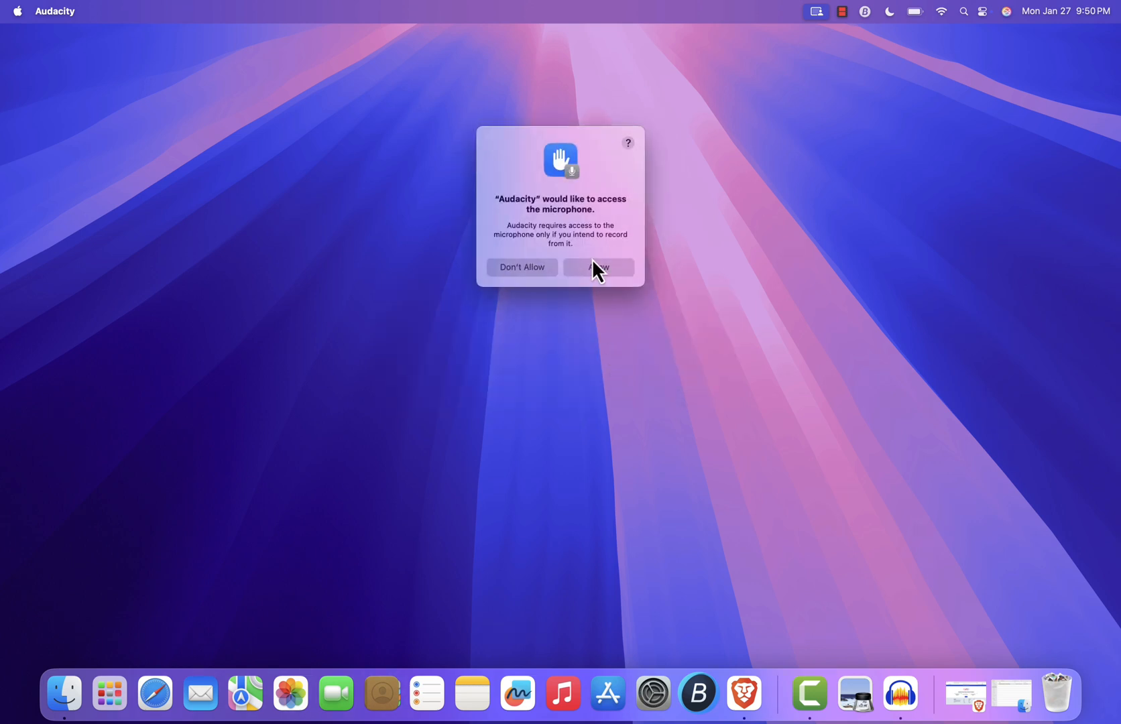
left_click(598, 267)
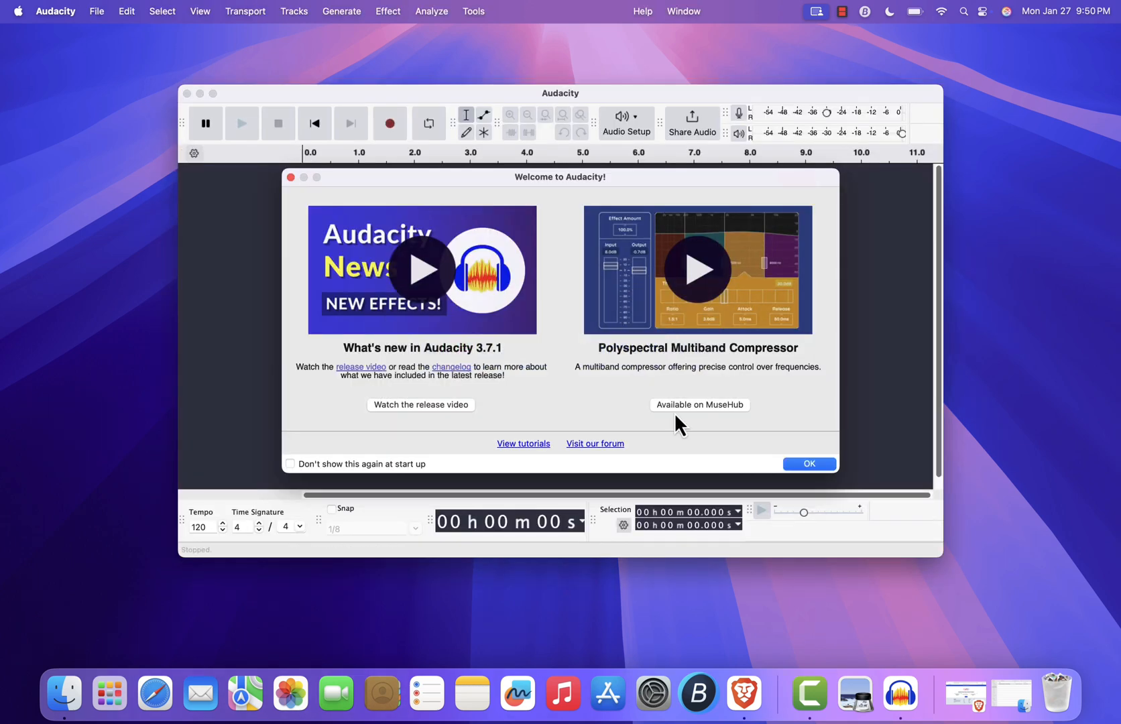
left_click(808, 463)
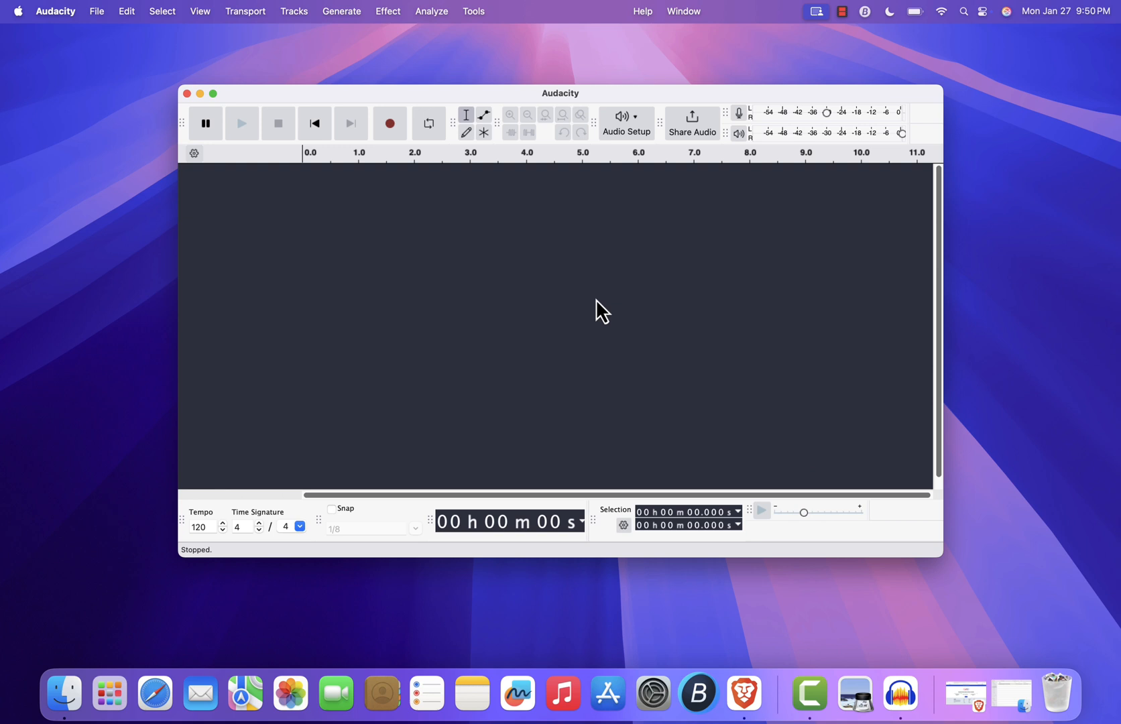
mouse_move(437, 256)
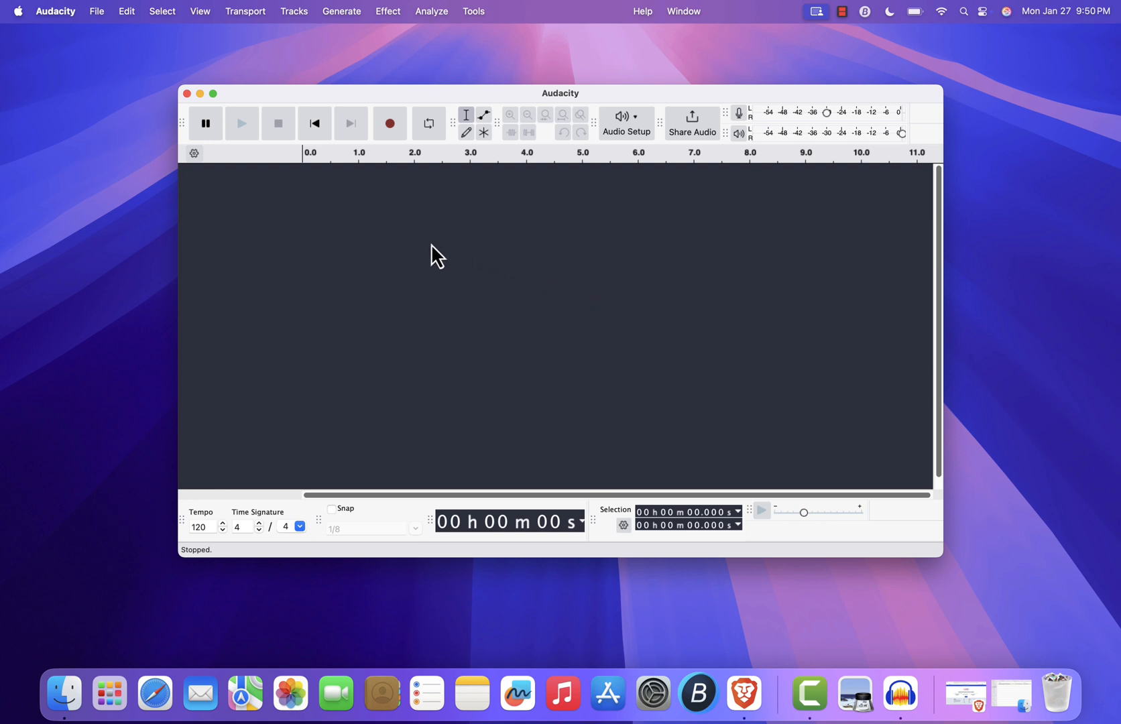
mouse_move(437, 282)
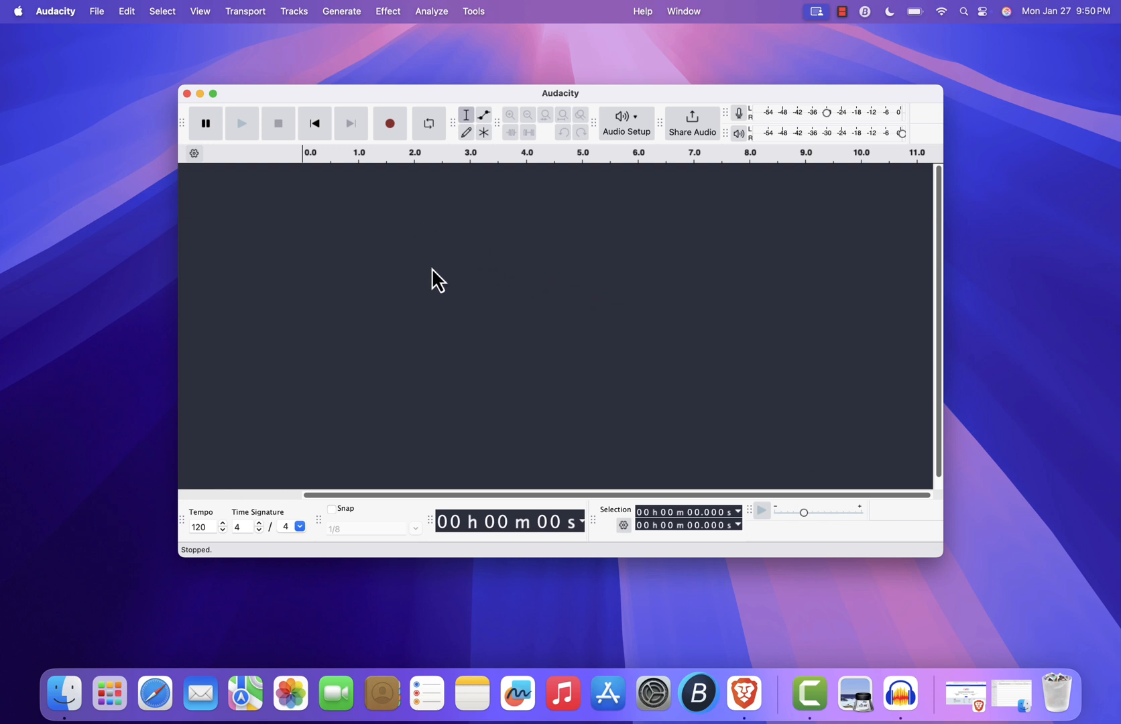
mouse_move(390, 123)
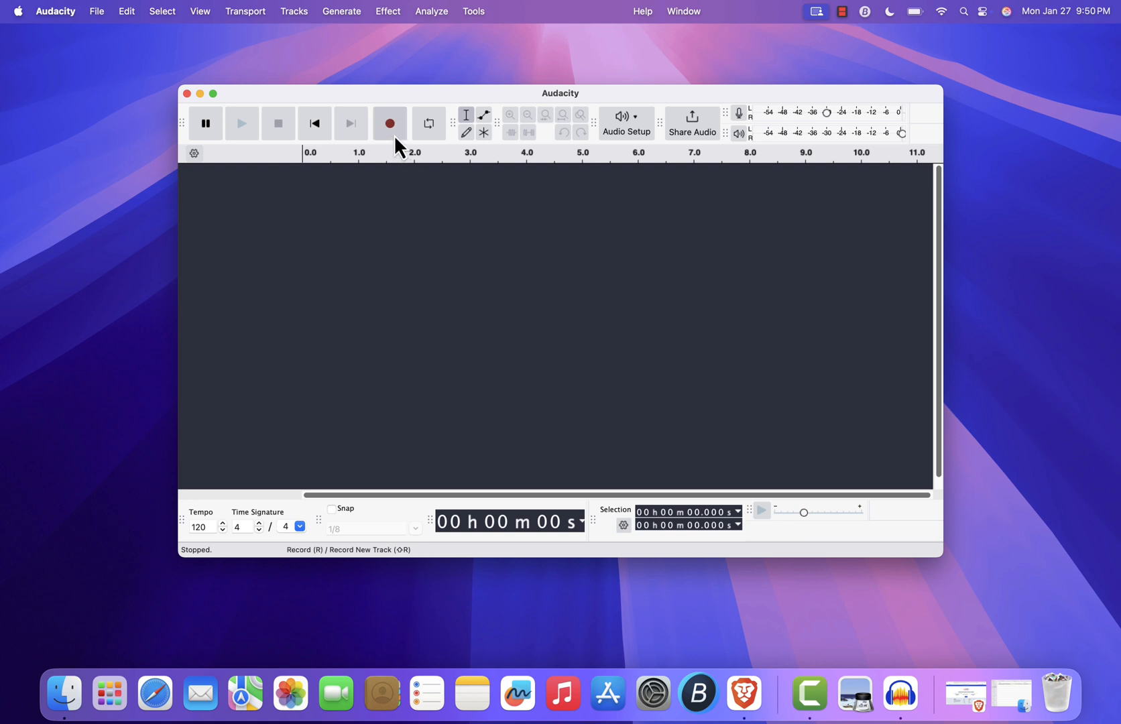
mouse_move(390, 123)
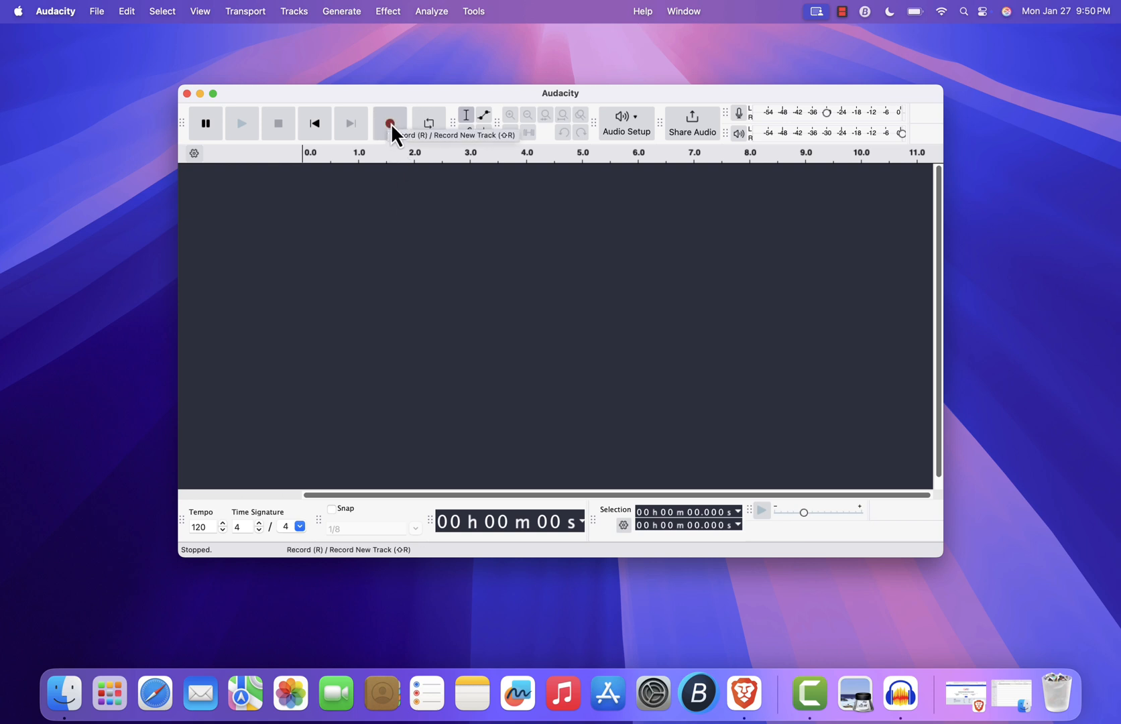
mouse_move(419, 222)
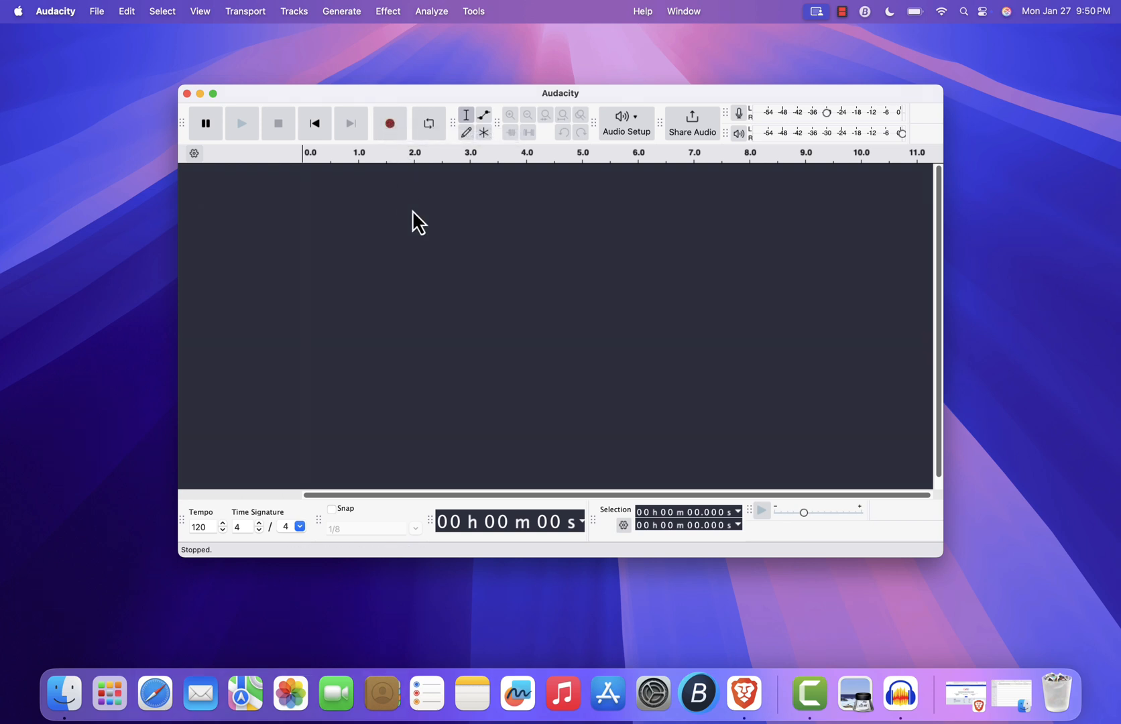
mouse_move(509, 338)
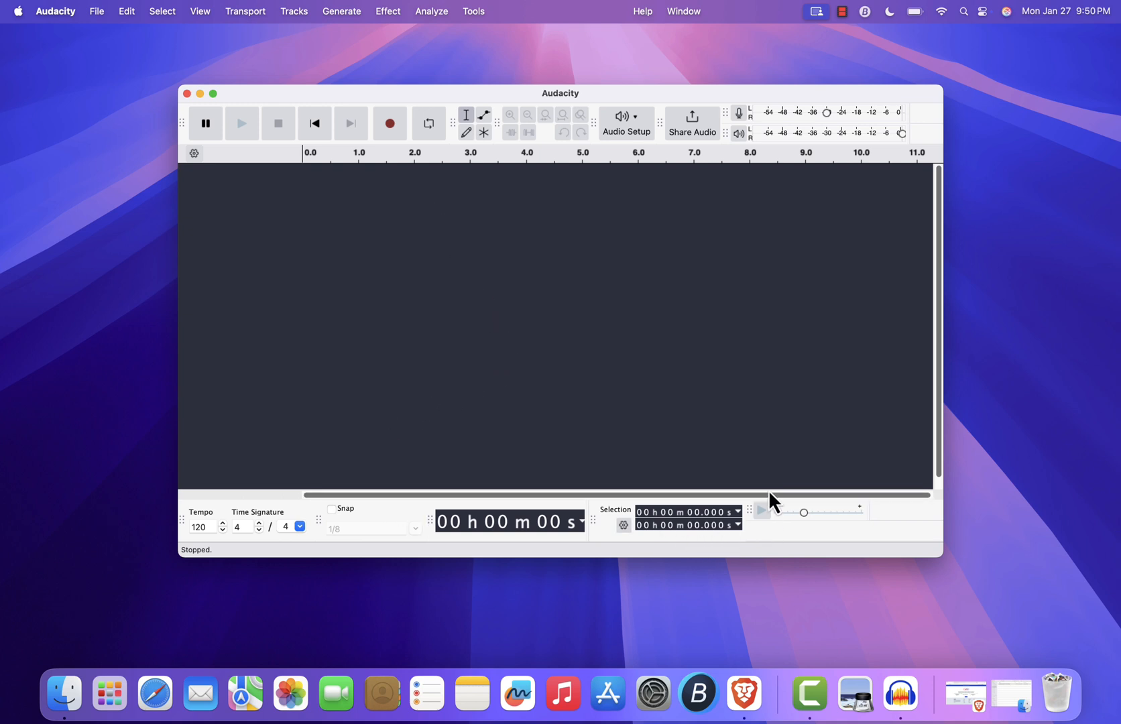
mouse_move(481, 282)
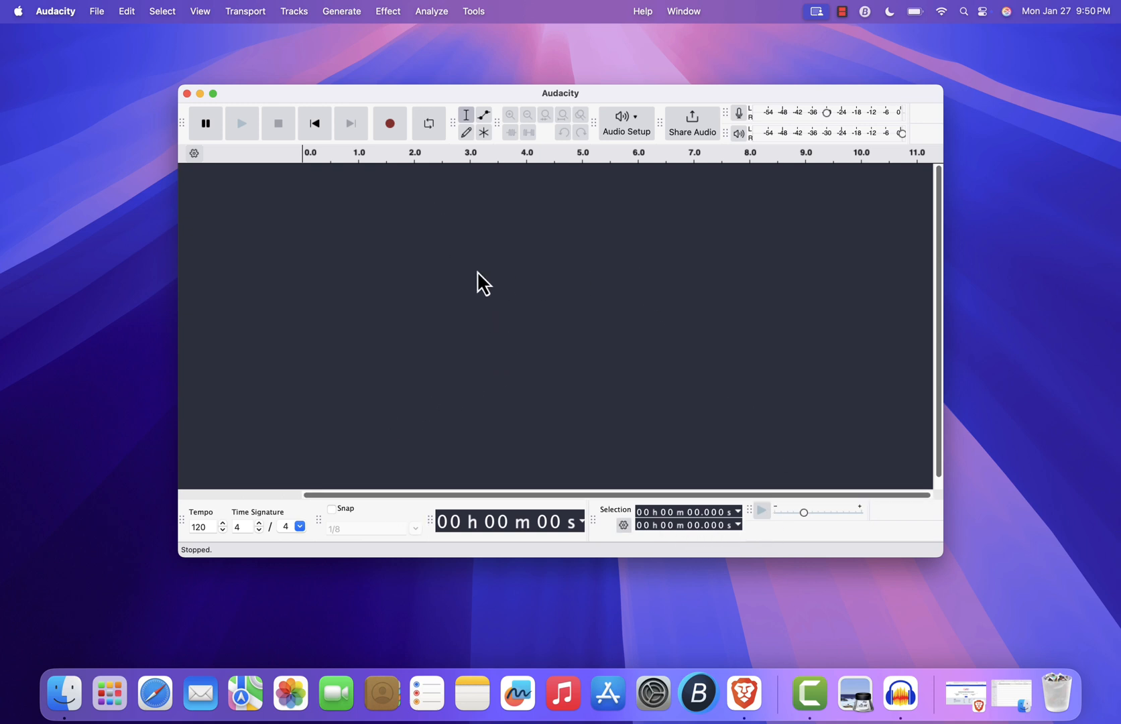
mouse_move(597, 240)
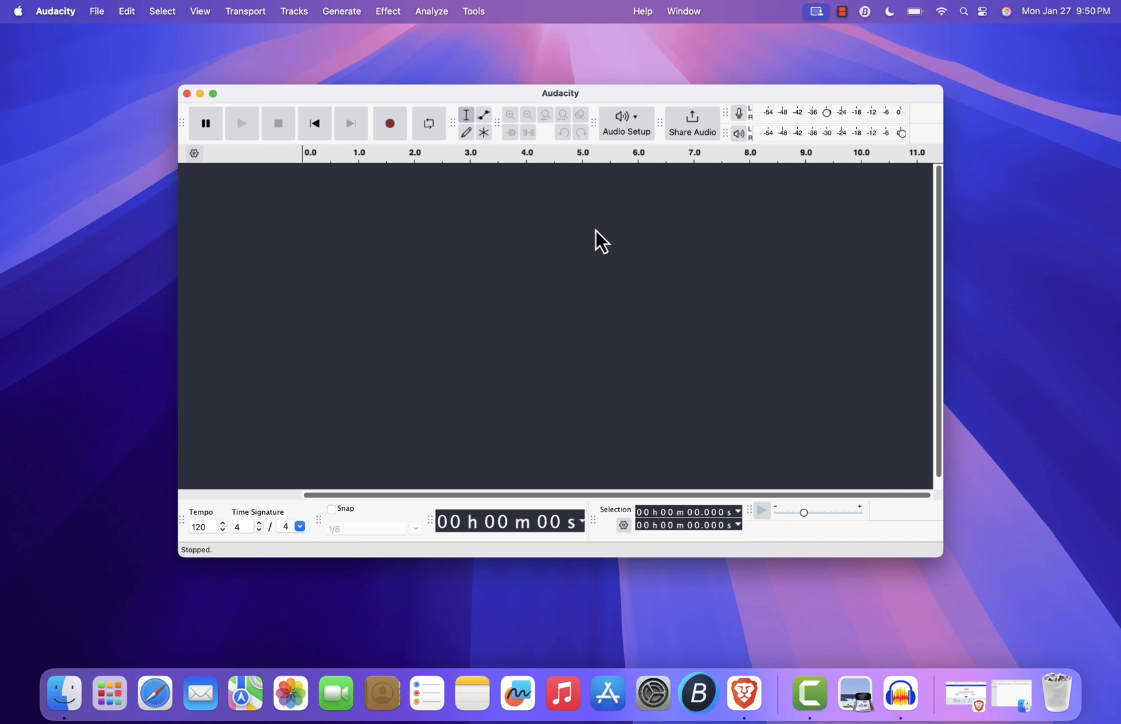
mouse_move(197, 70)
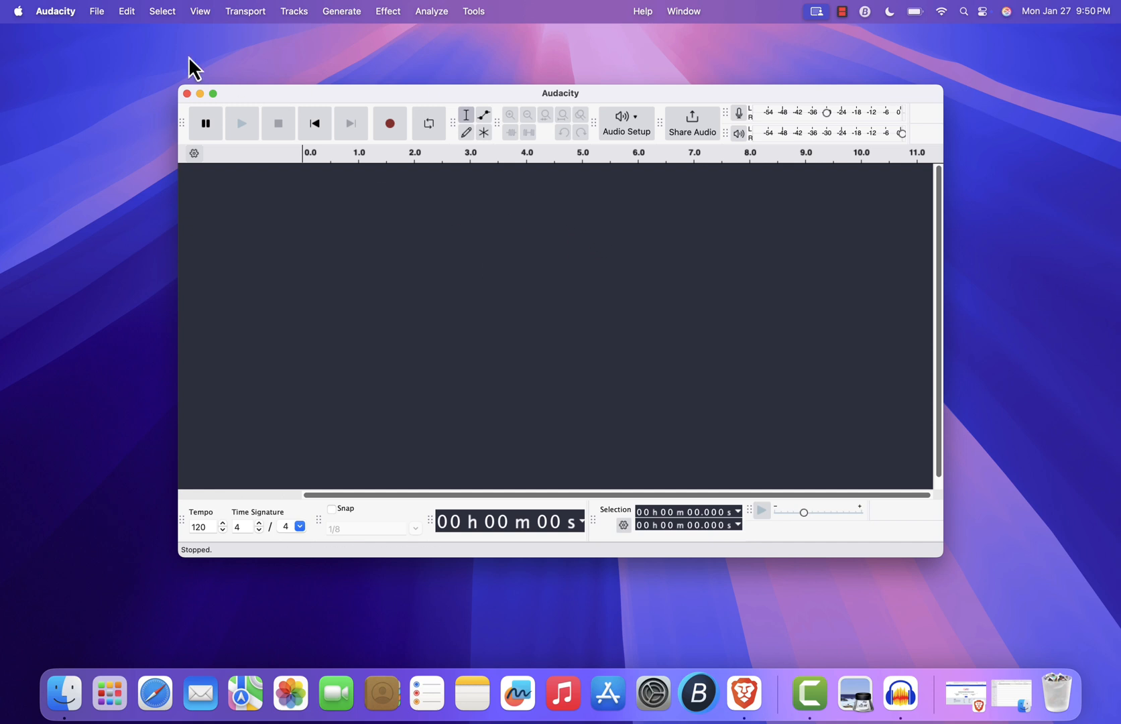
mouse_move(570, 300)
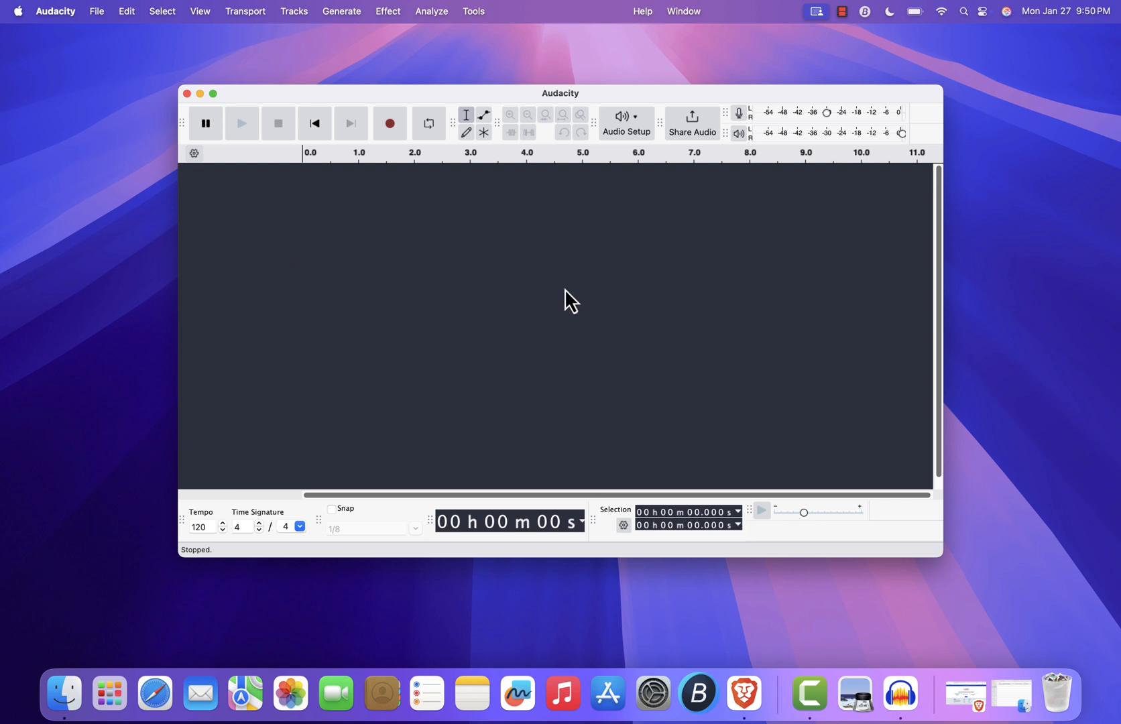
mouse_move(539, 201)
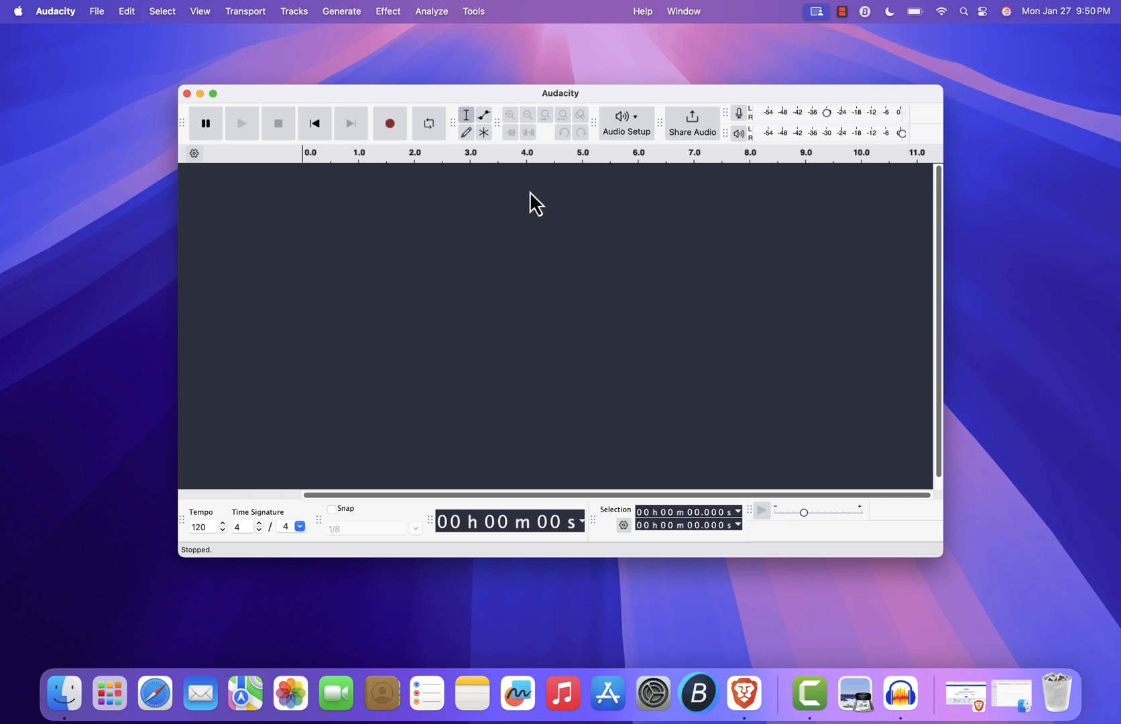
mouse_move(588, 289)
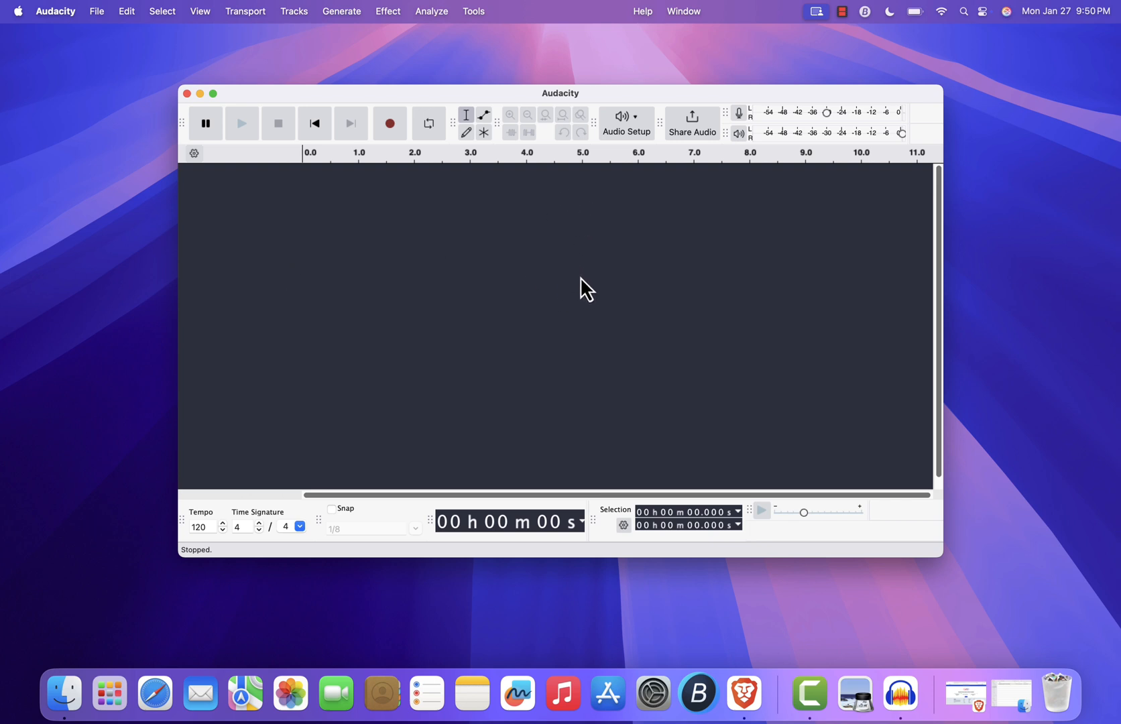
mouse_move(578, 295)
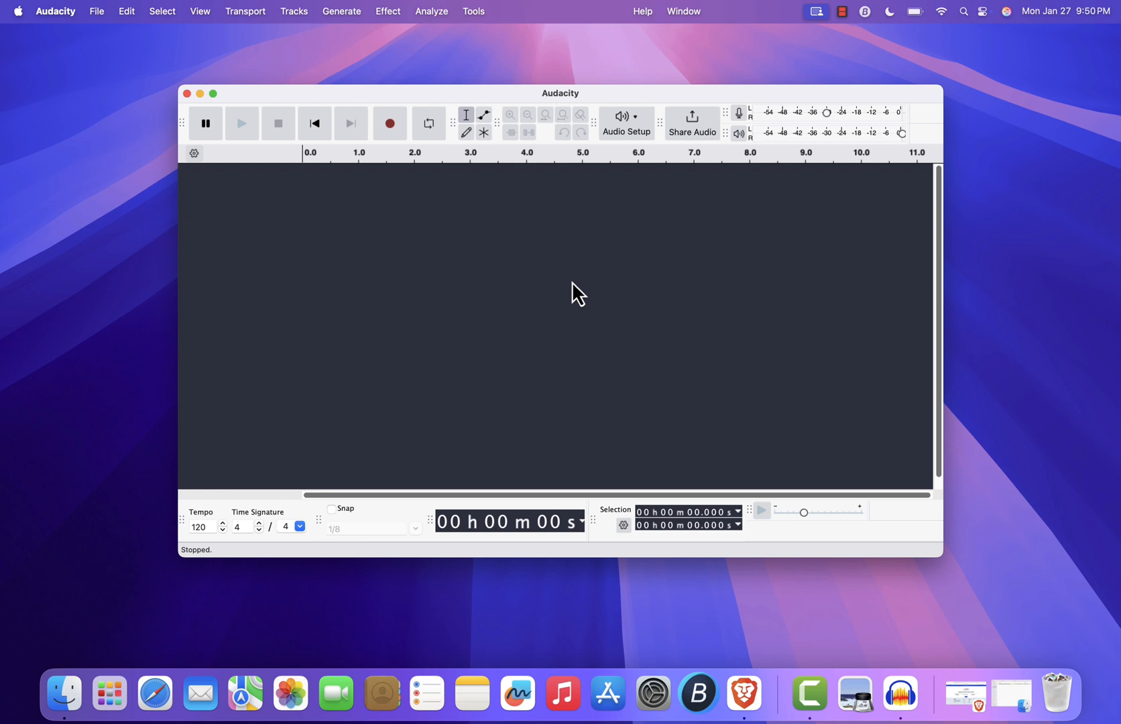
mouse_move(531, 321)
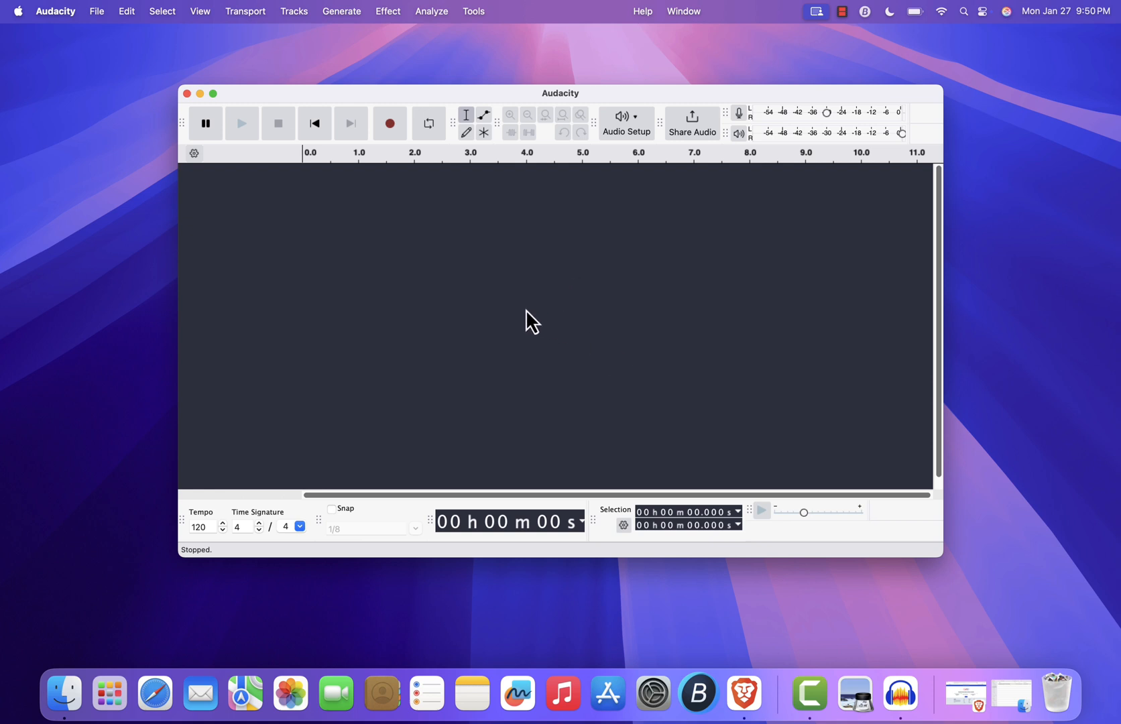
mouse_move(494, 312)
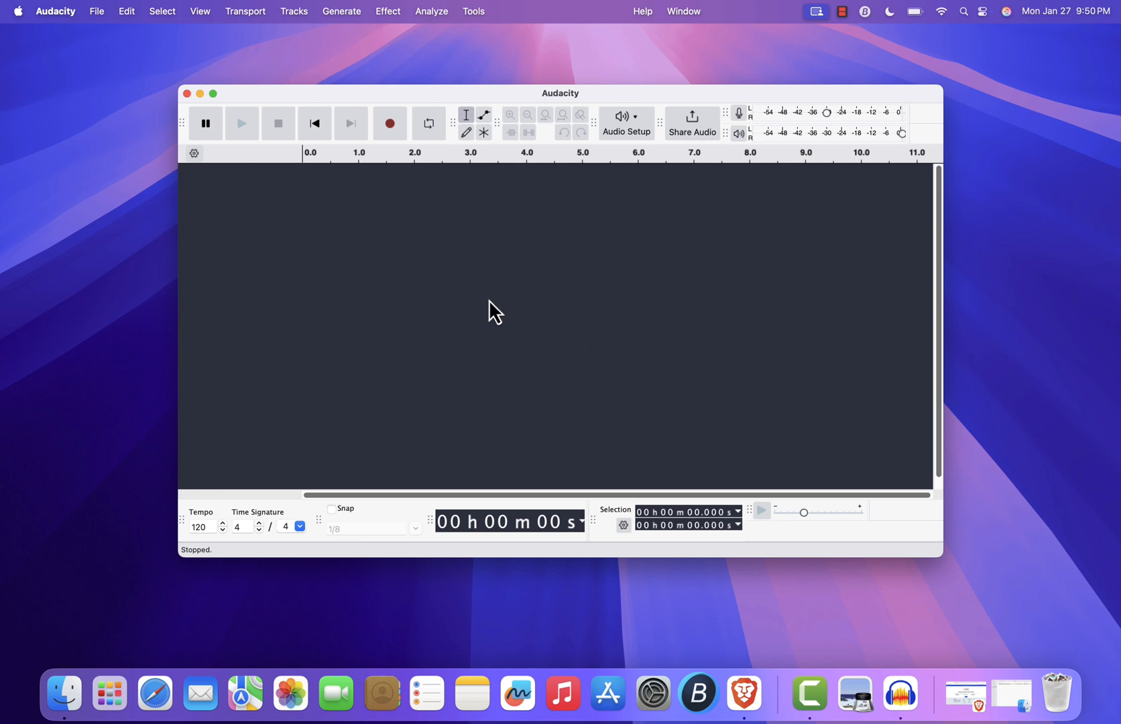
mouse_move(575, 327)
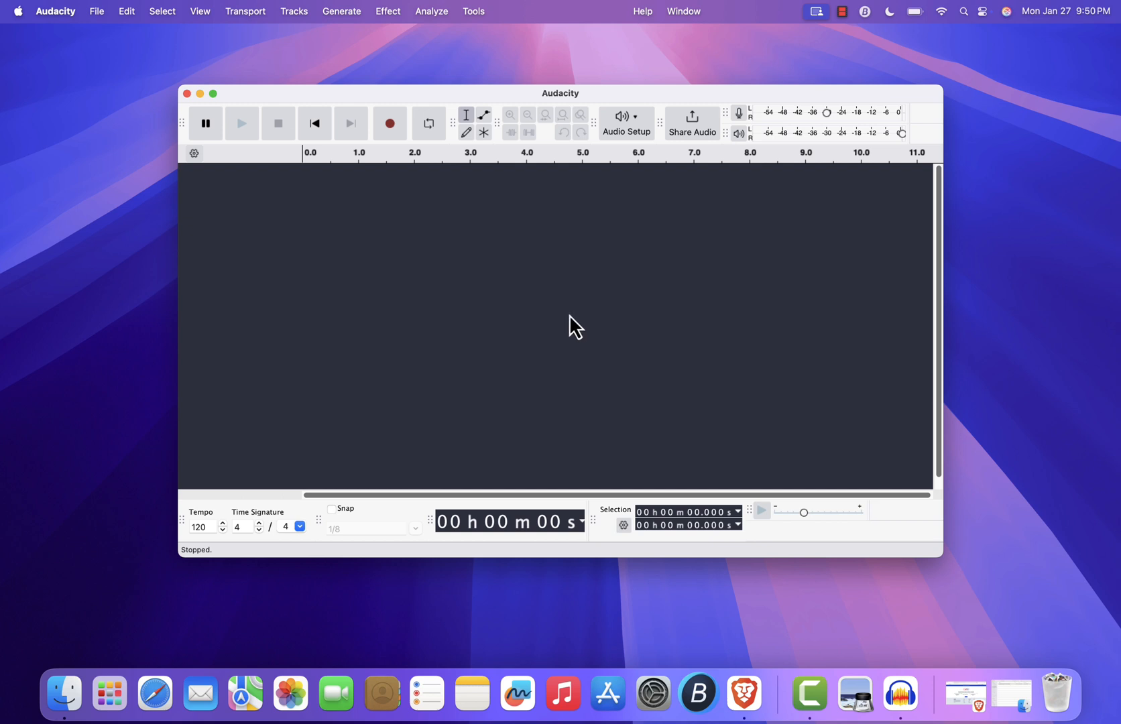
mouse_move(509, 273)
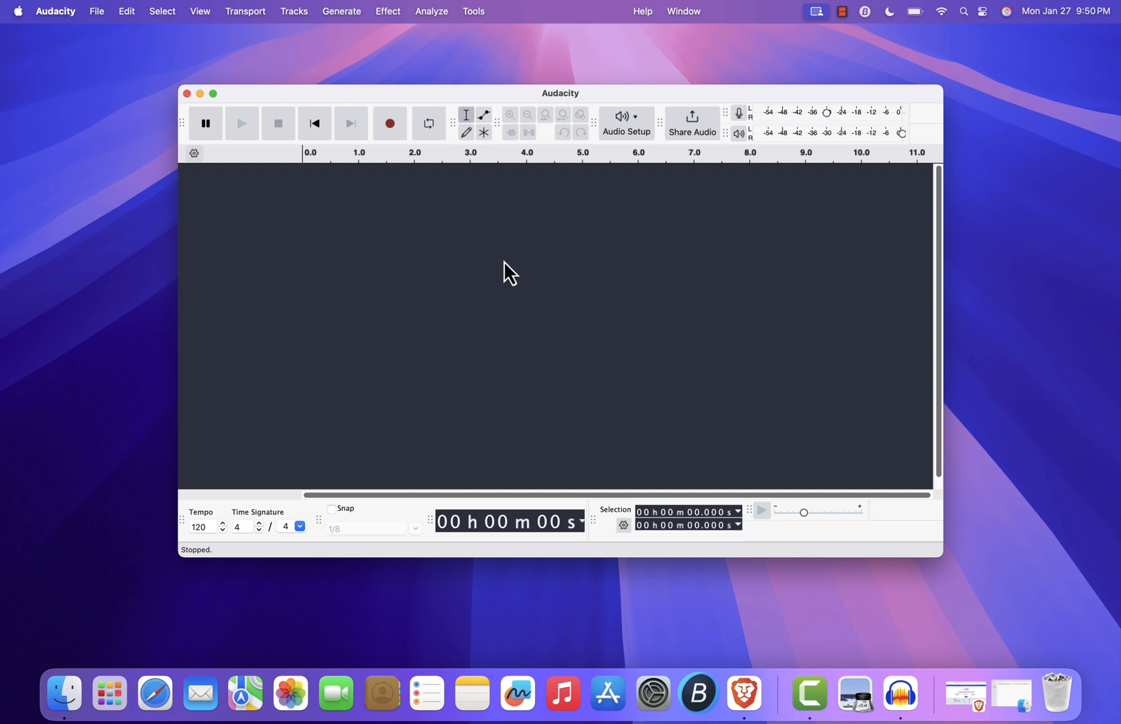
mouse_move(497, 210)
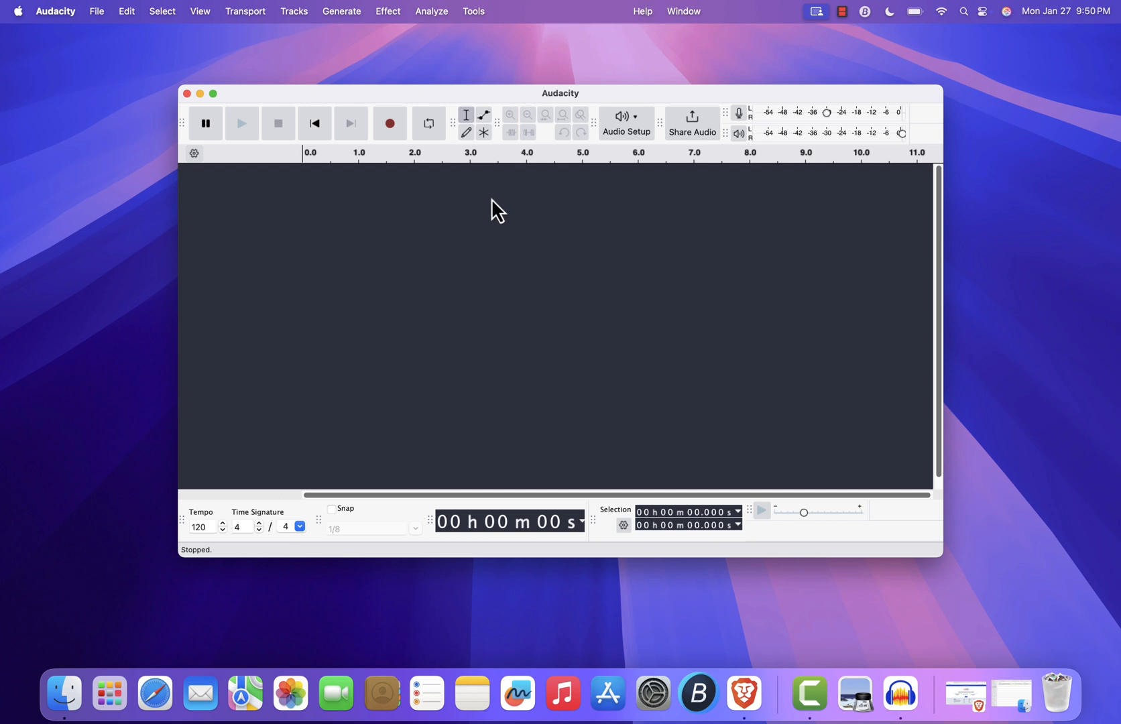